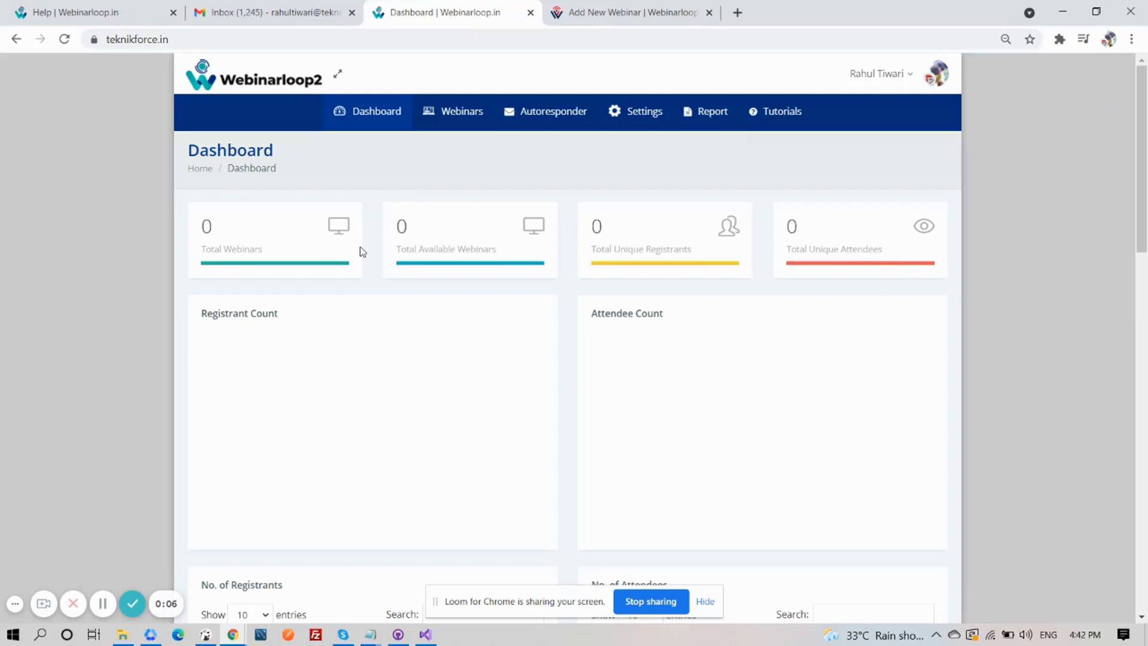
# Go fullscreen and reveal the account menu with Profile and Log out options.
pyautogui.press('F11')
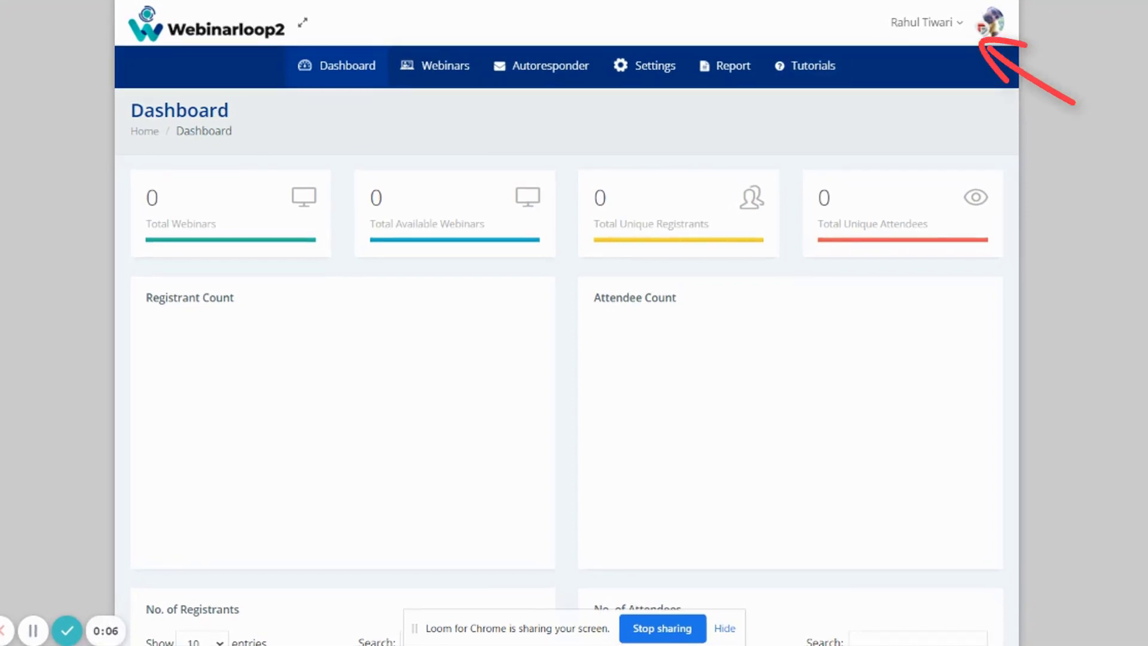
pyautogui.moveTo(965, 28)
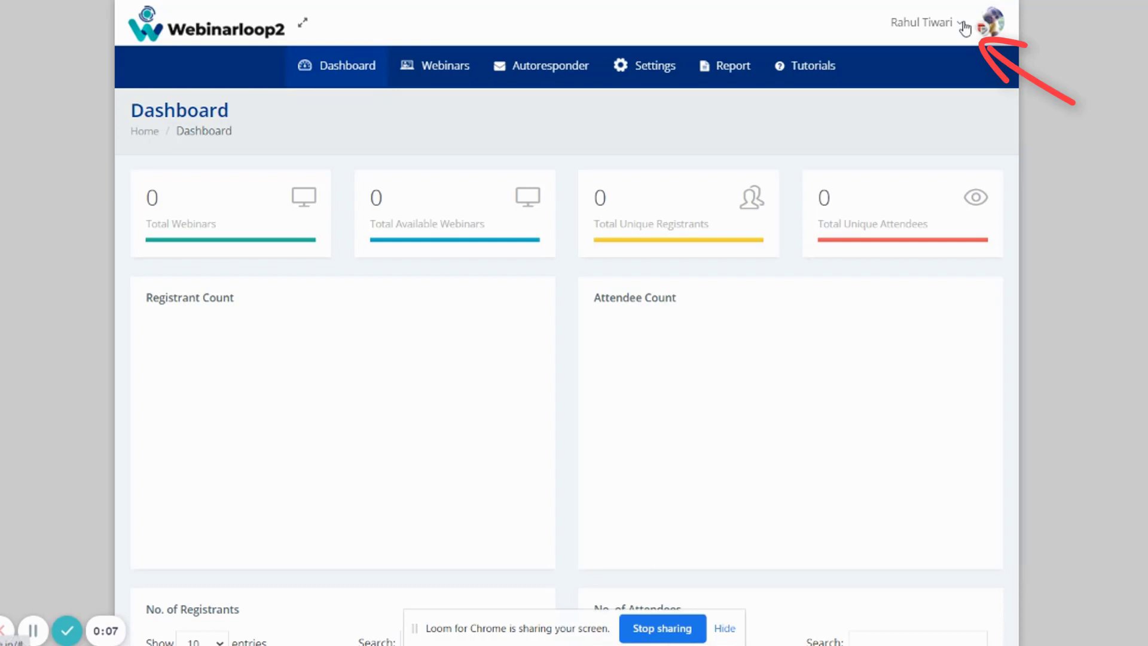
pyautogui.click(990, 21)
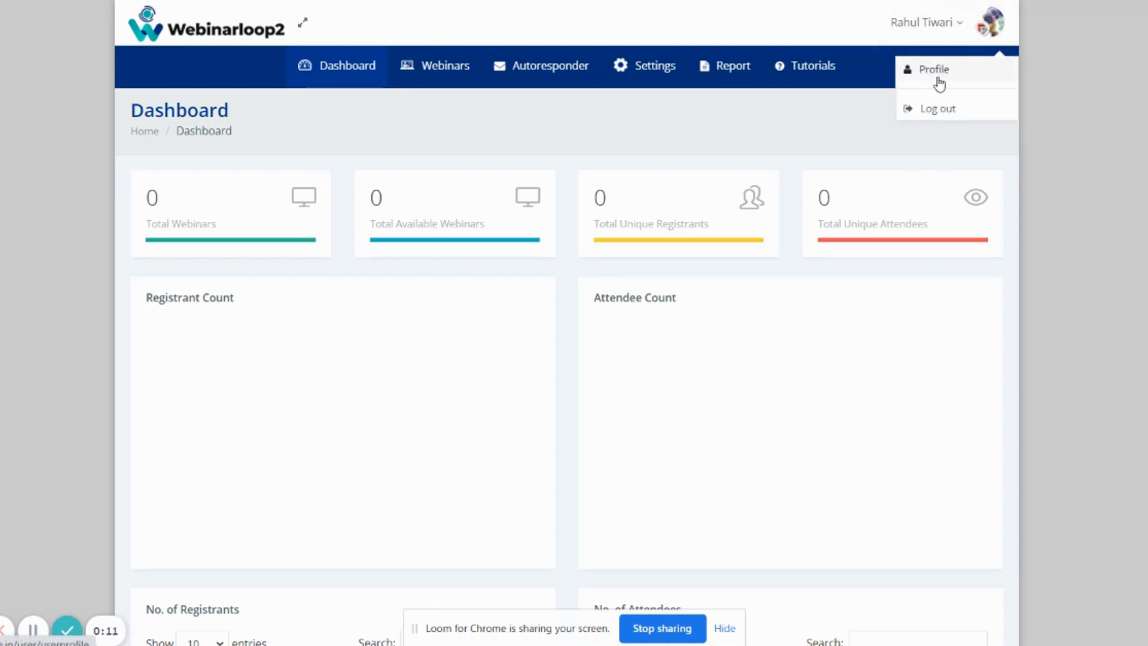
# Set the profile timezone to (UTC+05:30) Chennai, Kolkata, Mumbai, New Delhi and update it.
pyautogui.click(933, 69)
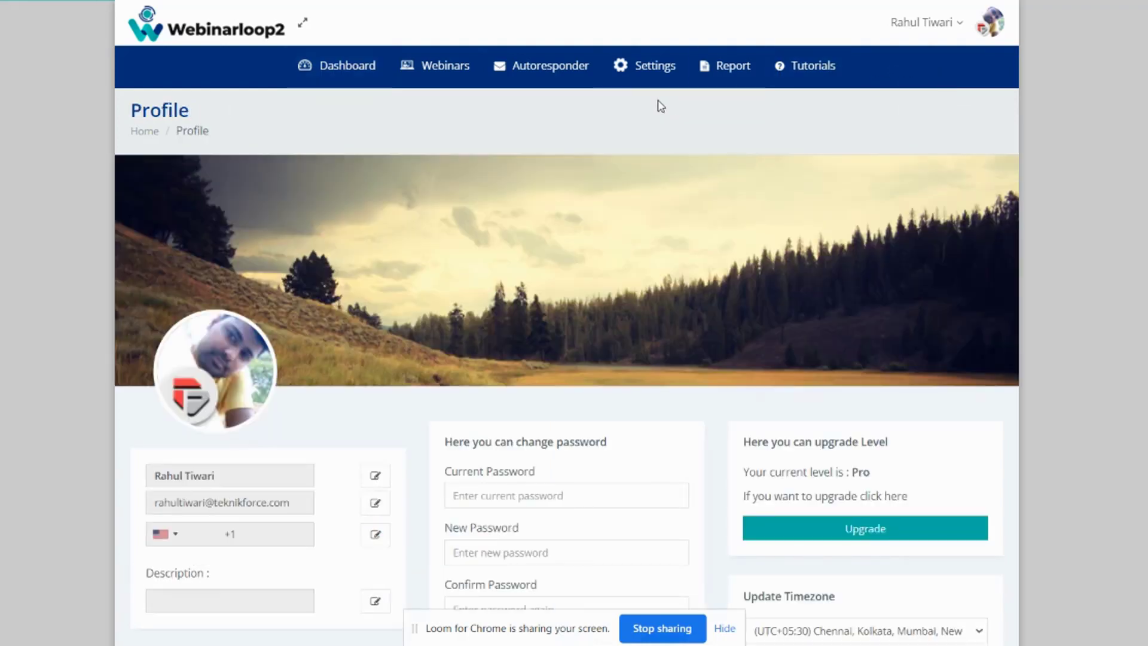
pyautogui.scroll(-3)
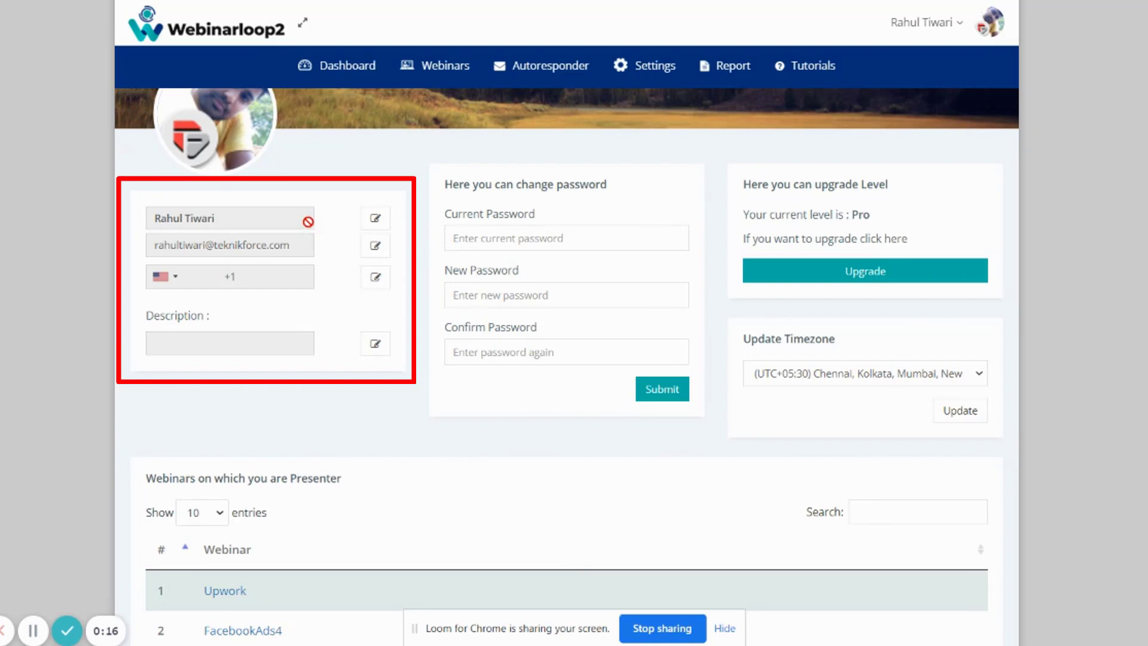
pyautogui.moveTo(241, 244)
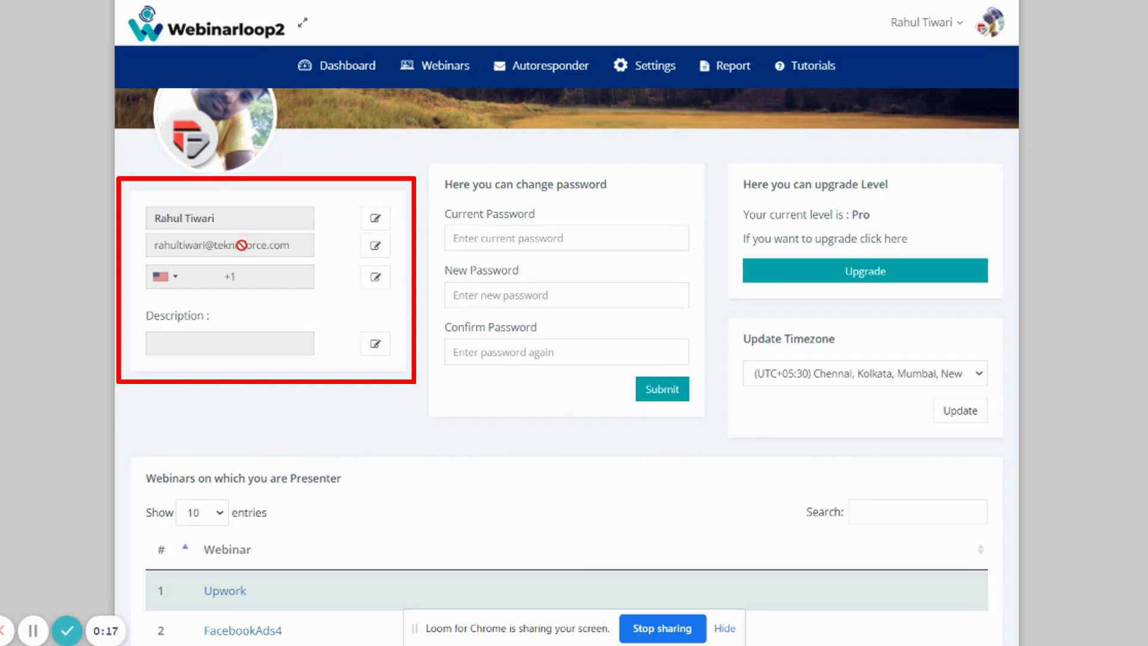
pyautogui.moveTo(237, 343)
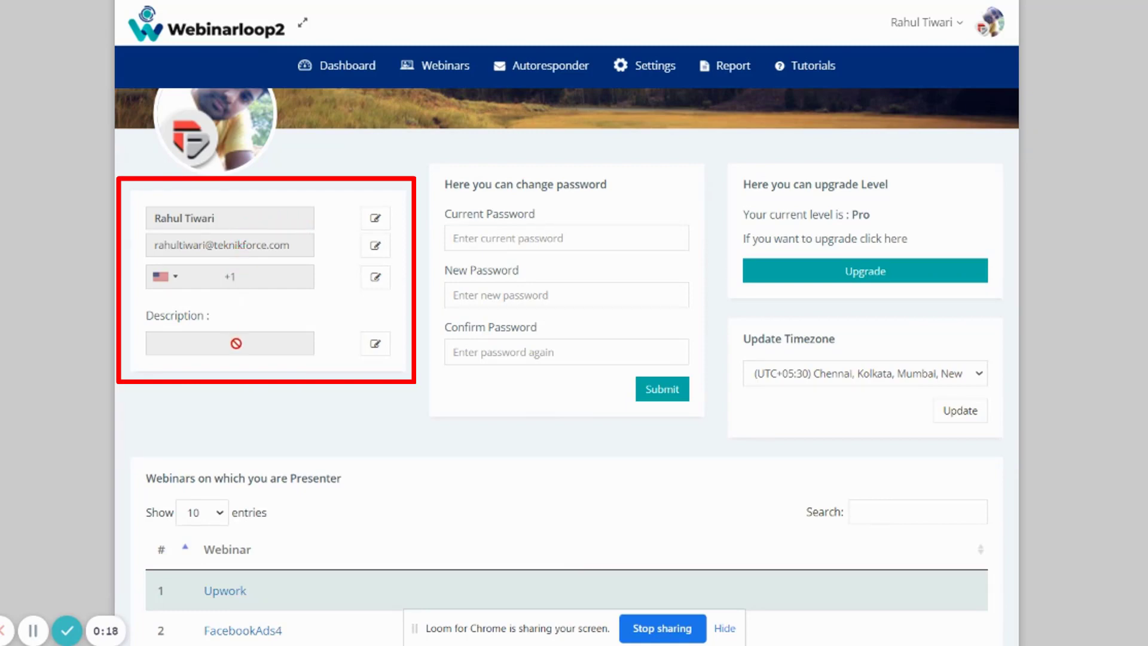
pyautogui.moveTo(374, 218)
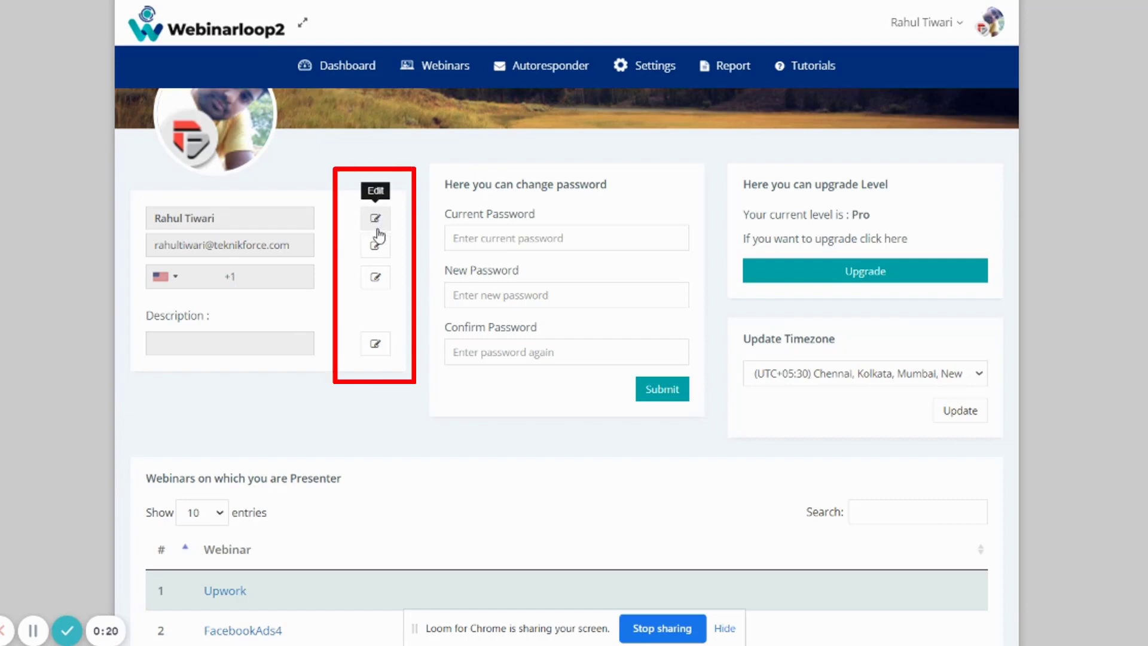
pyautogui.moveTo(376, 344)
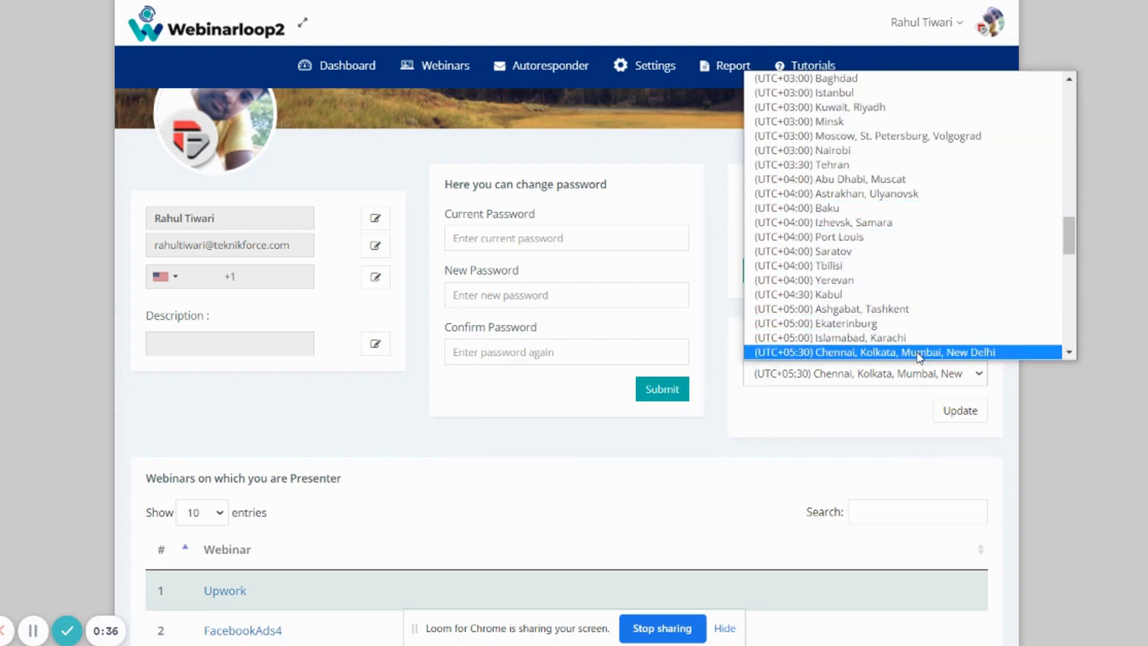
pyautogui.click(872, 352)
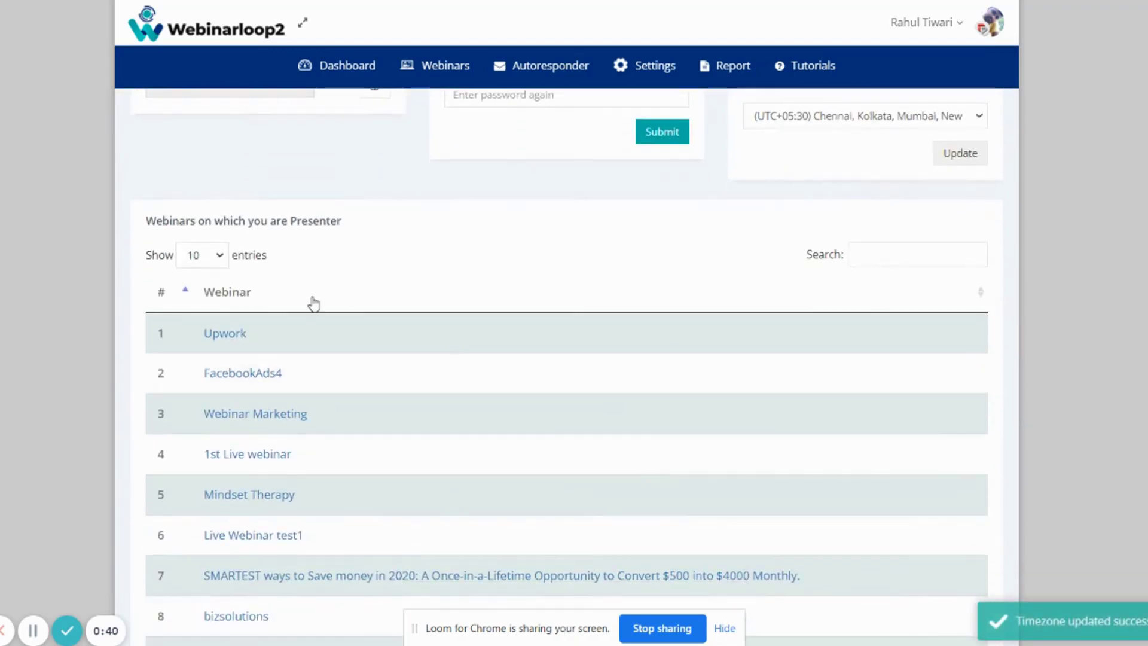
# Review the presenter webinars table, then show the Settings menu with SMTP and Twilio entries.
pyautogui.scroll(-3)
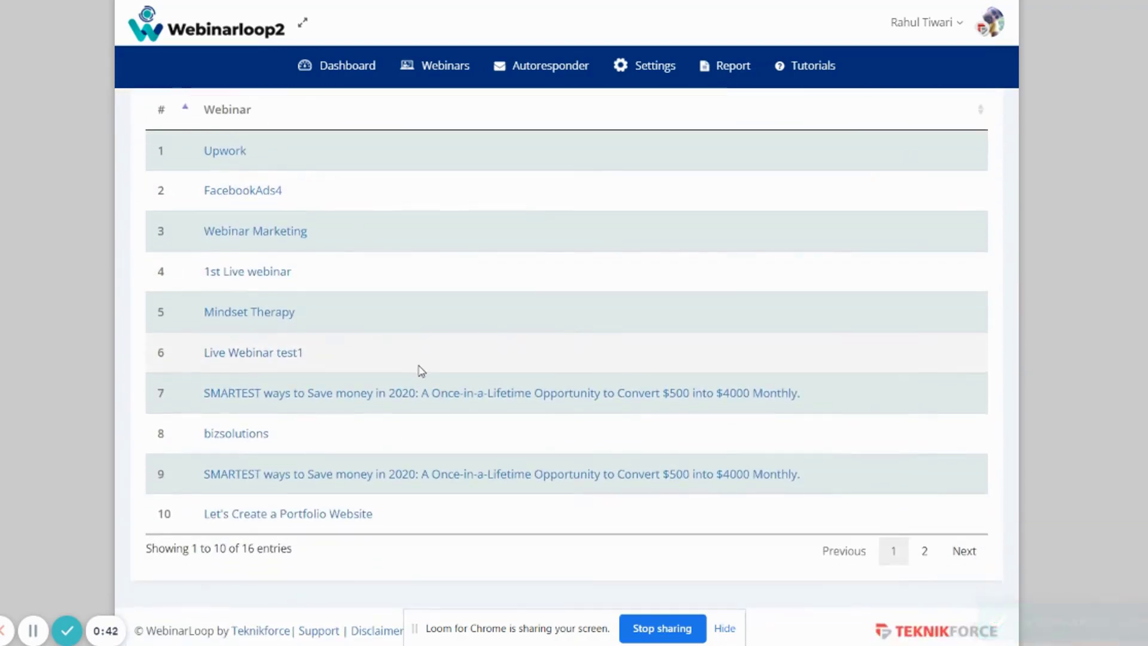
pyautogui.scroll(3)
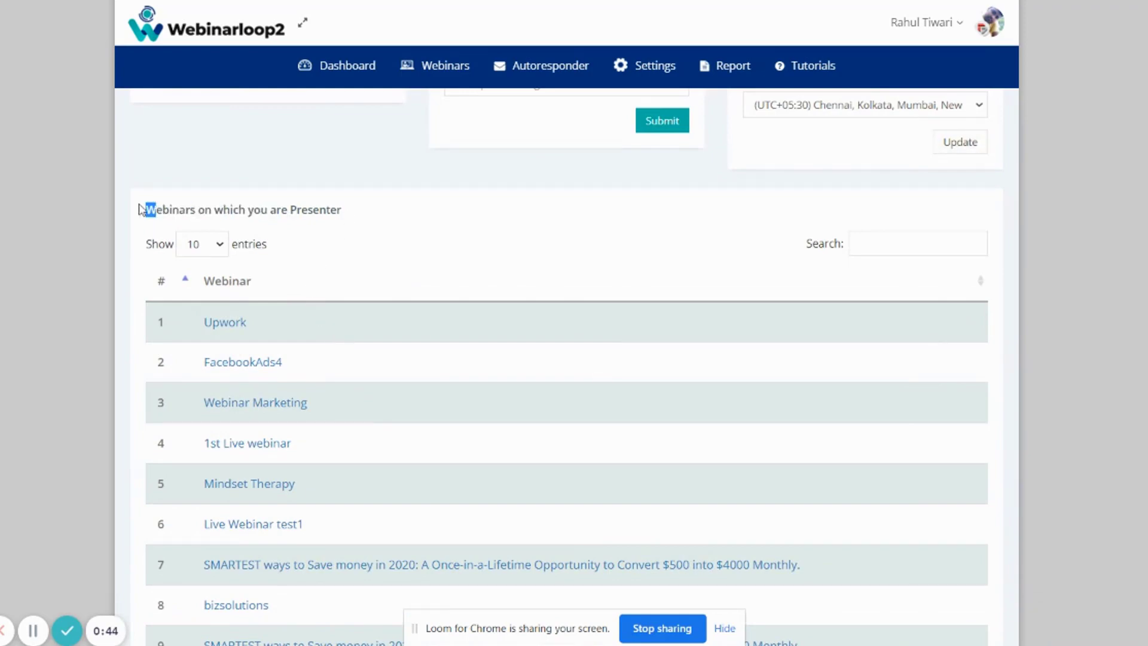
pyautogui.scroll(-3)
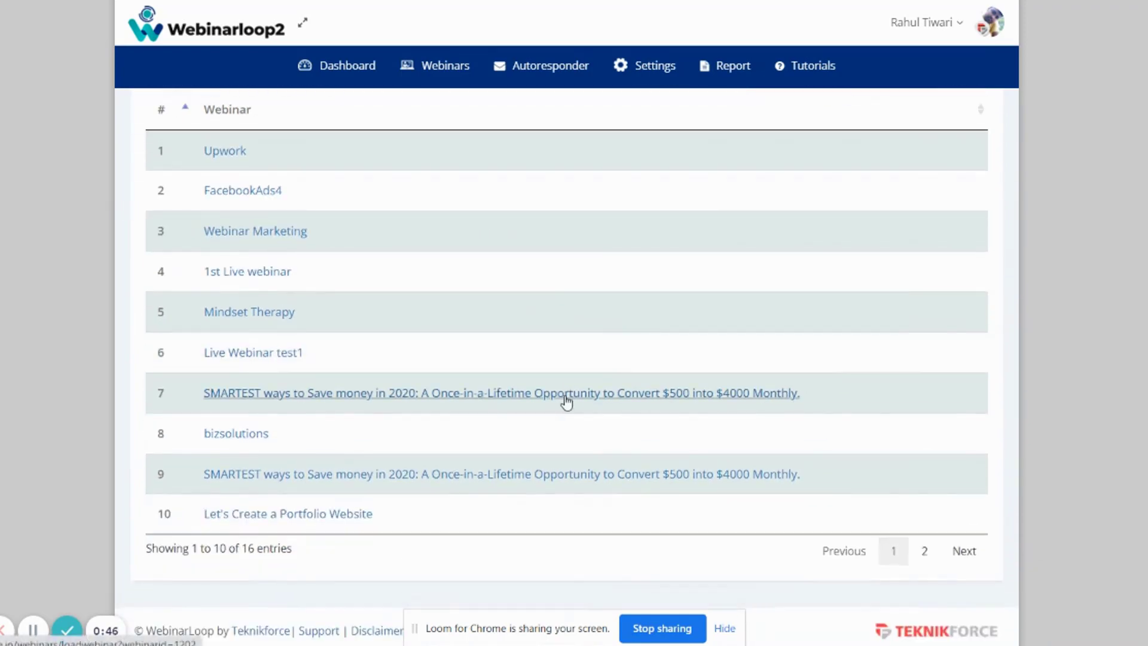
pyautogui.scroll(3)
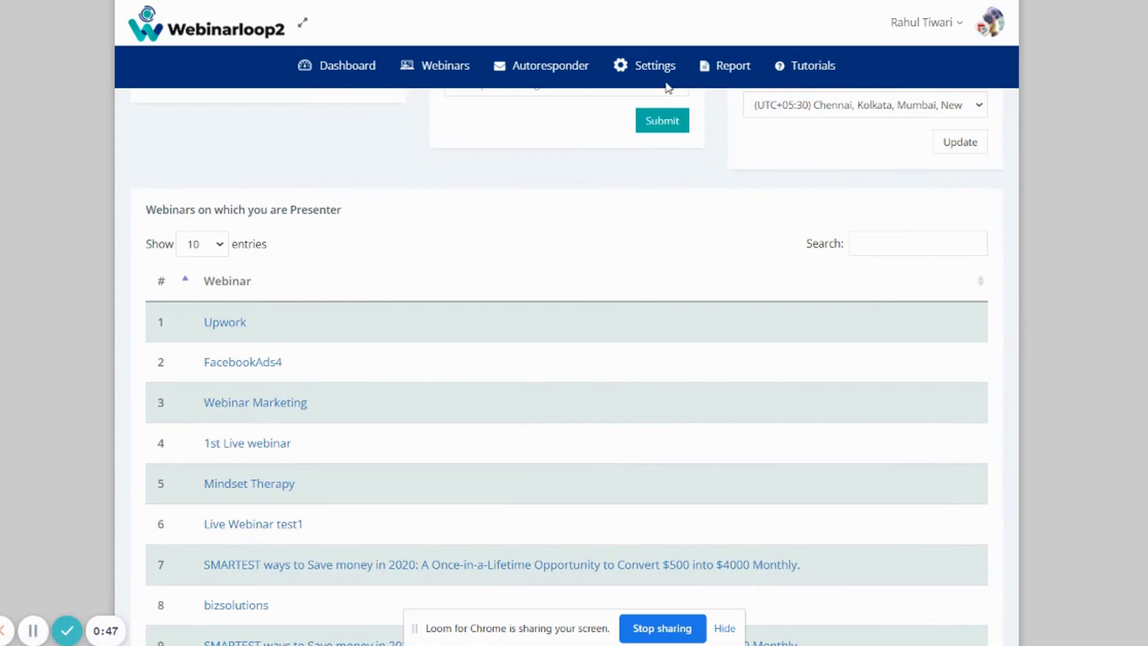
pyautogui.click(652, 65)
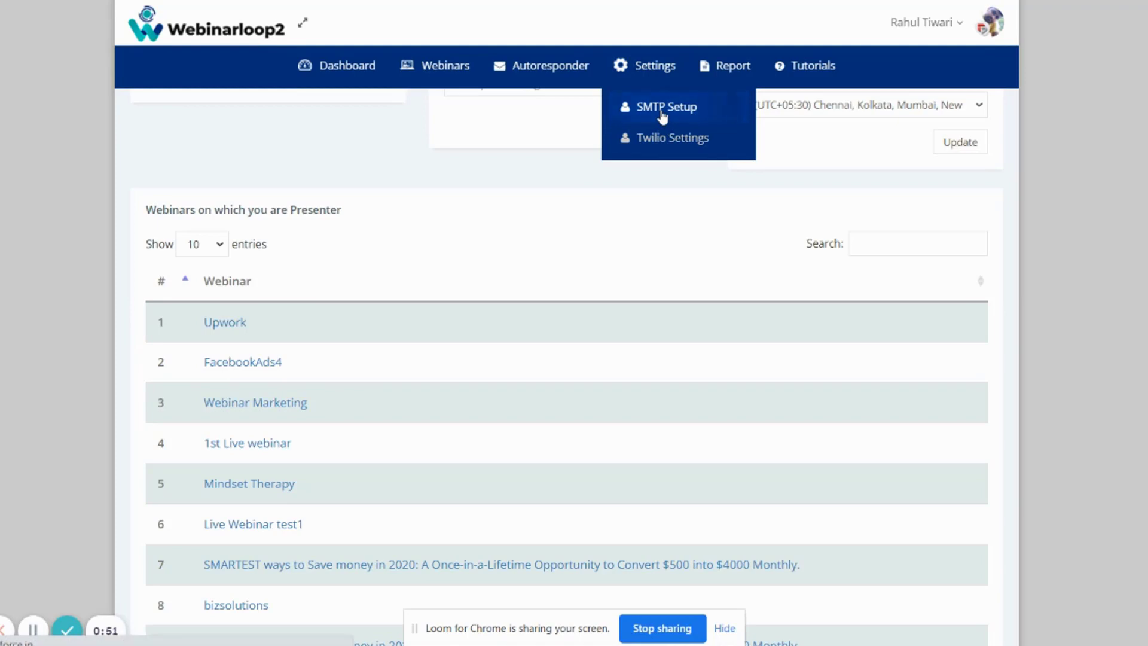
# View the empty SMTP Setup table, then the empty Twilio Settings numbers table.
pyautogui.click(666, 107)
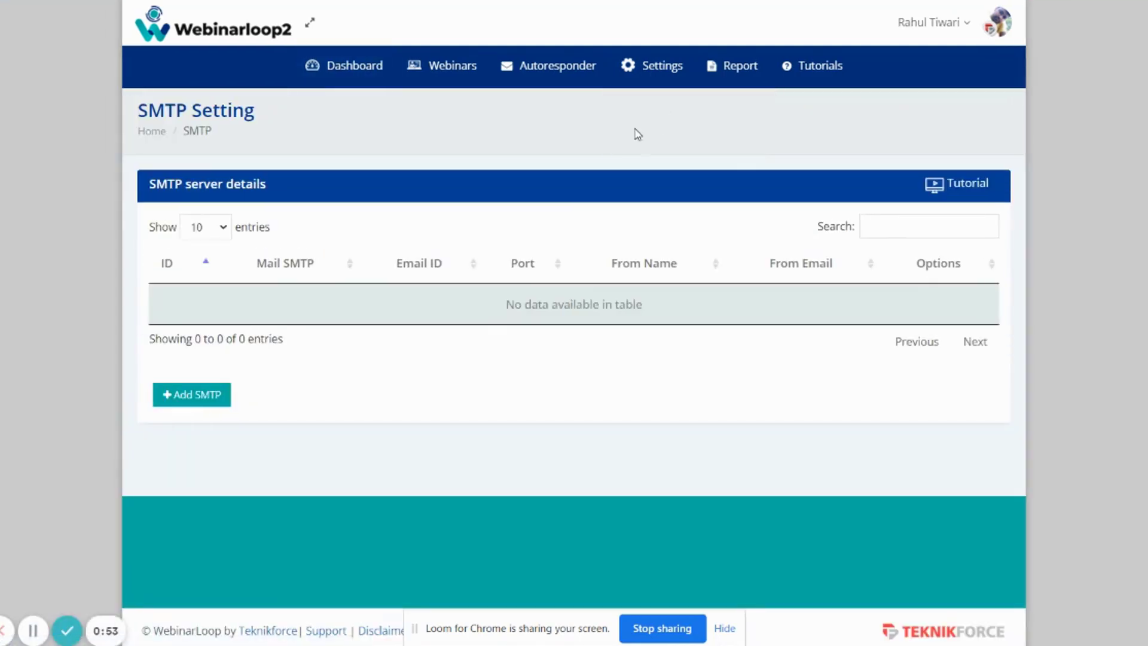
pyautogui.moveTo(297, 225)
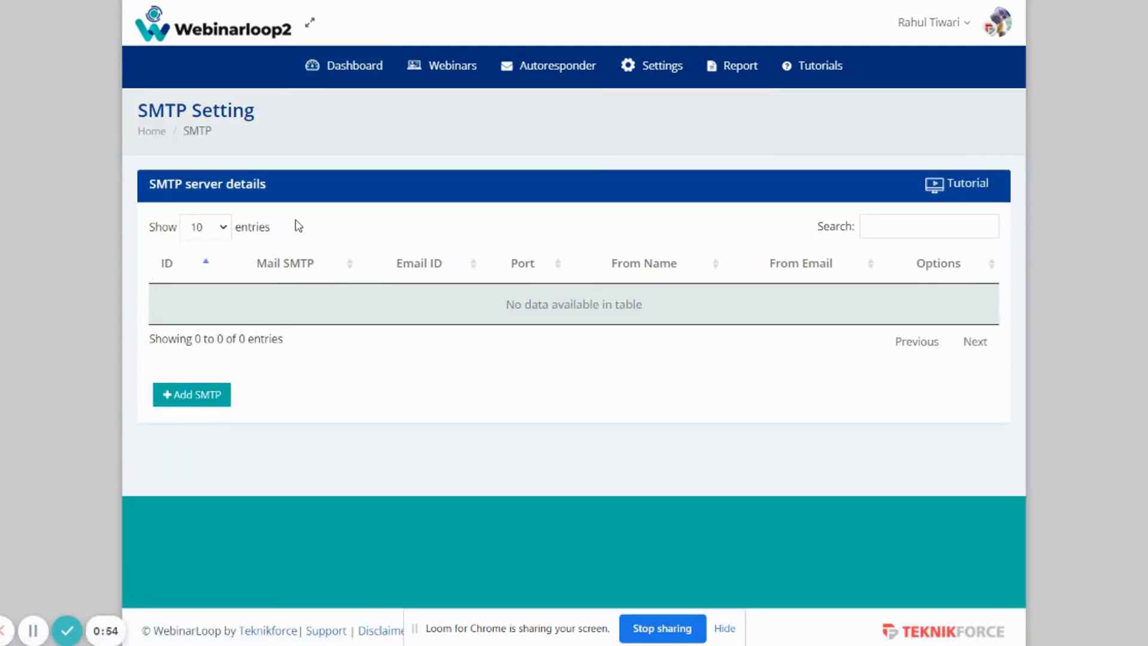
pyautogui.moveTo(477, 335)
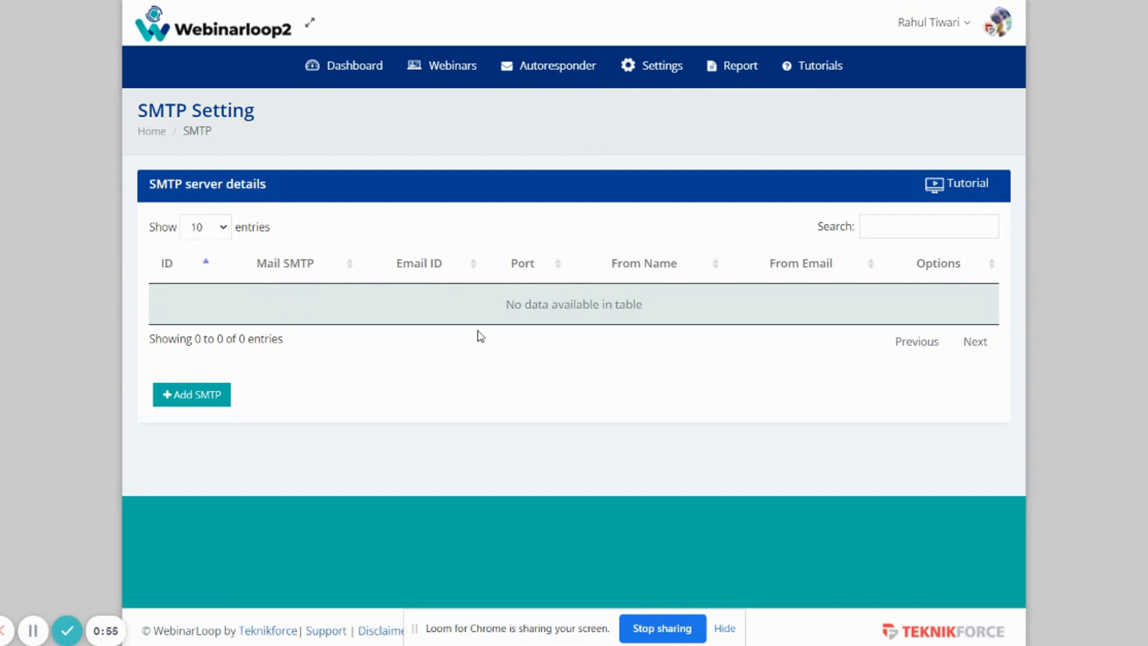
pyautogui.click(660, 64)
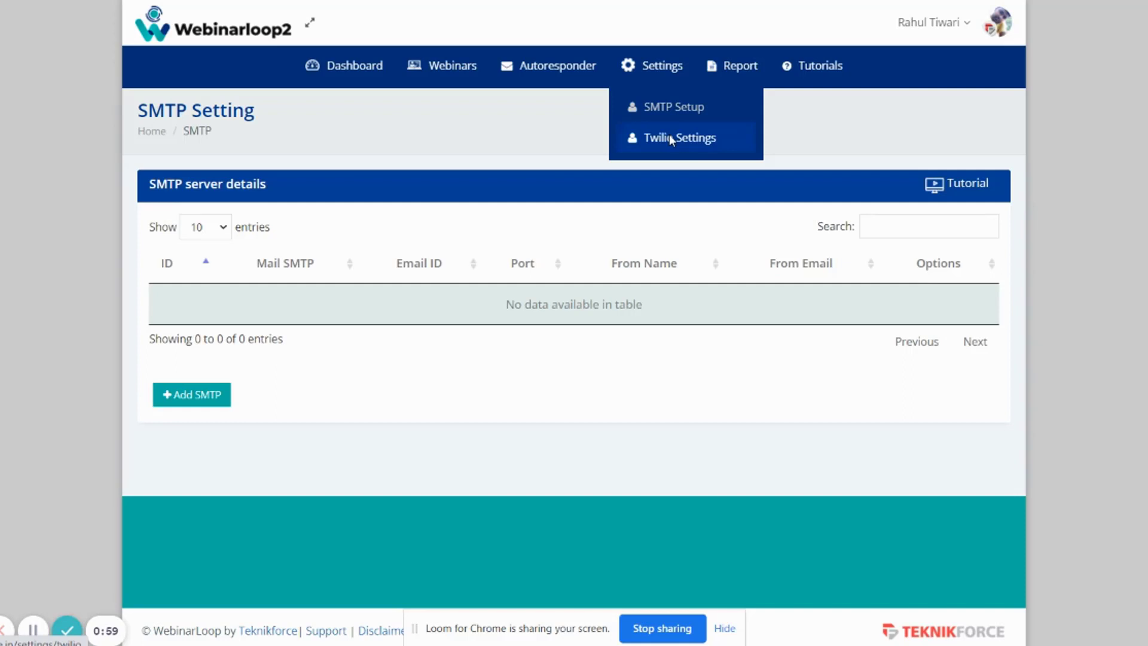
pyautogui.click(677, 137)
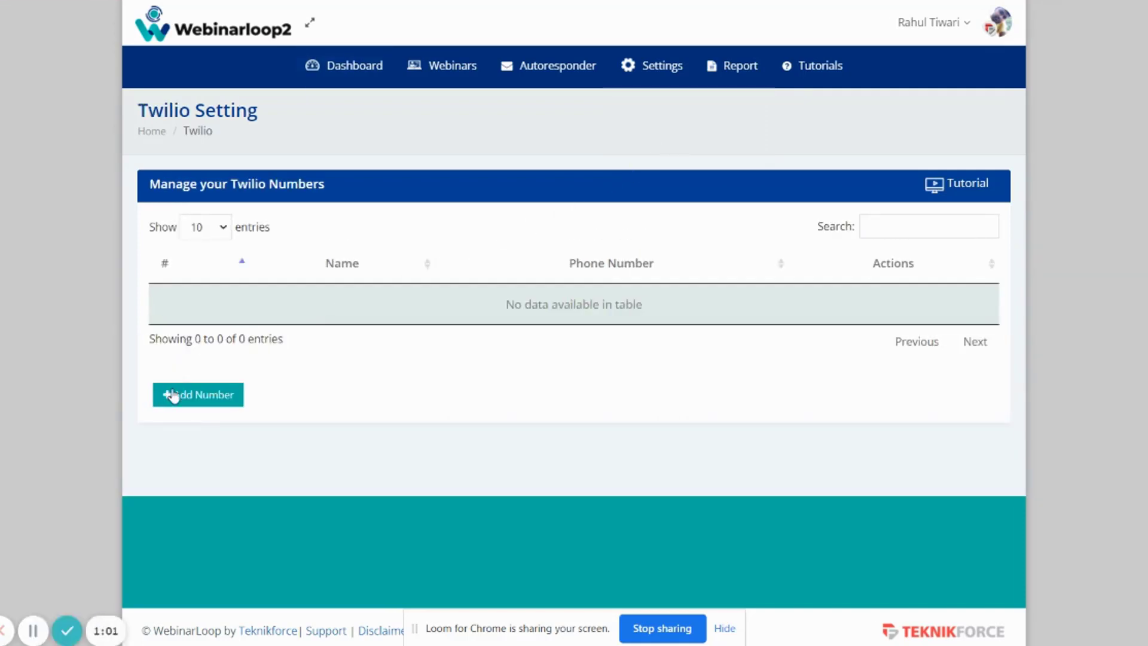
pyautogui.moveTo(527, 338)
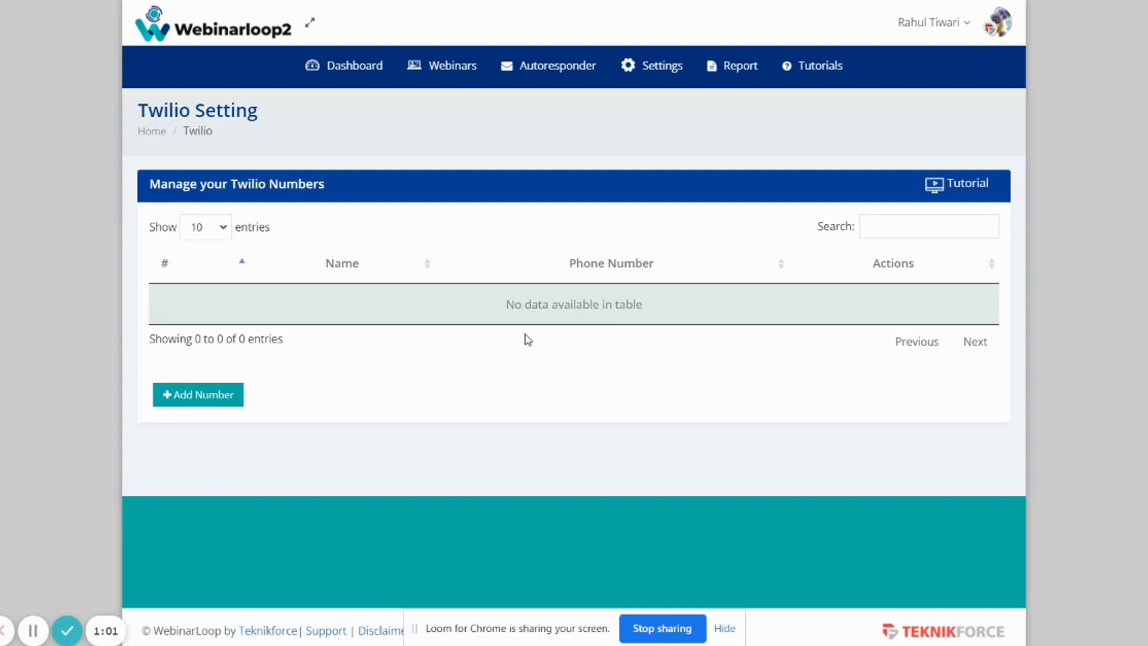
pyautogui.click(653, 65)
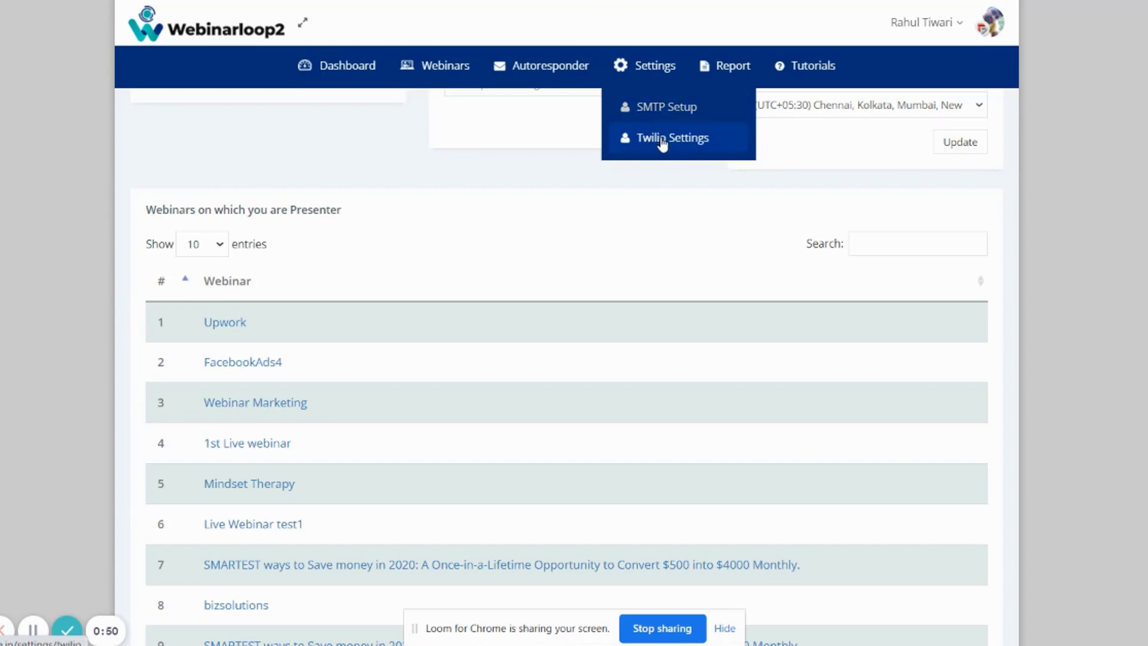
pyautogui.click(670, 137)
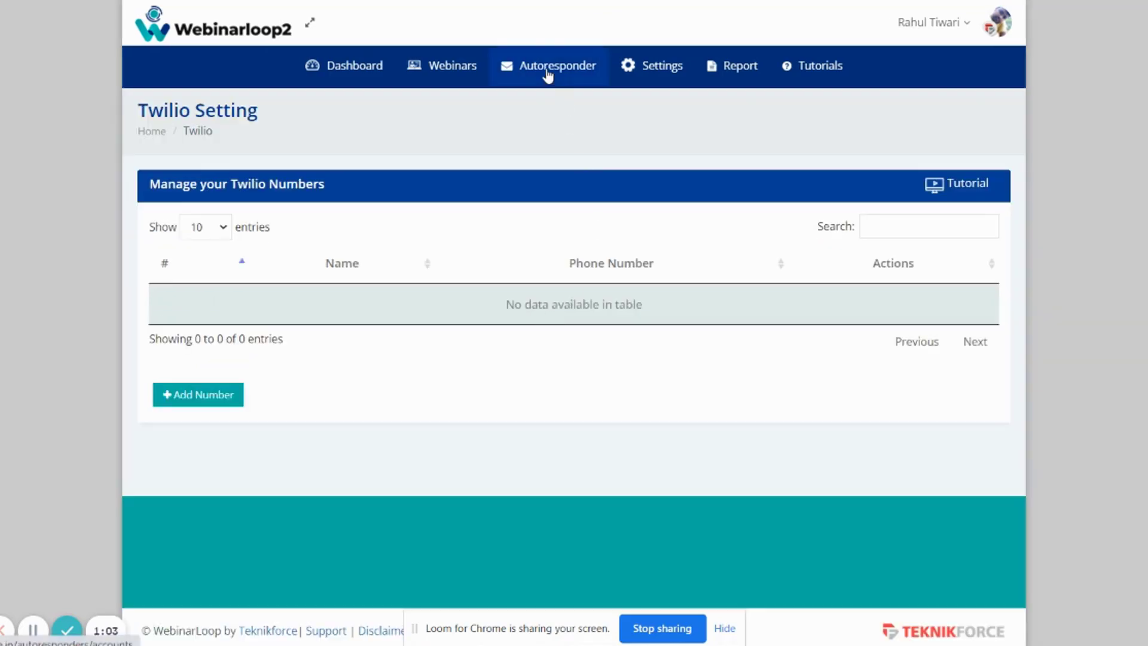
# Show the Autoresponders list of seven connected services from MailEngine to SendFox.
pyautogui.click(556, 64)
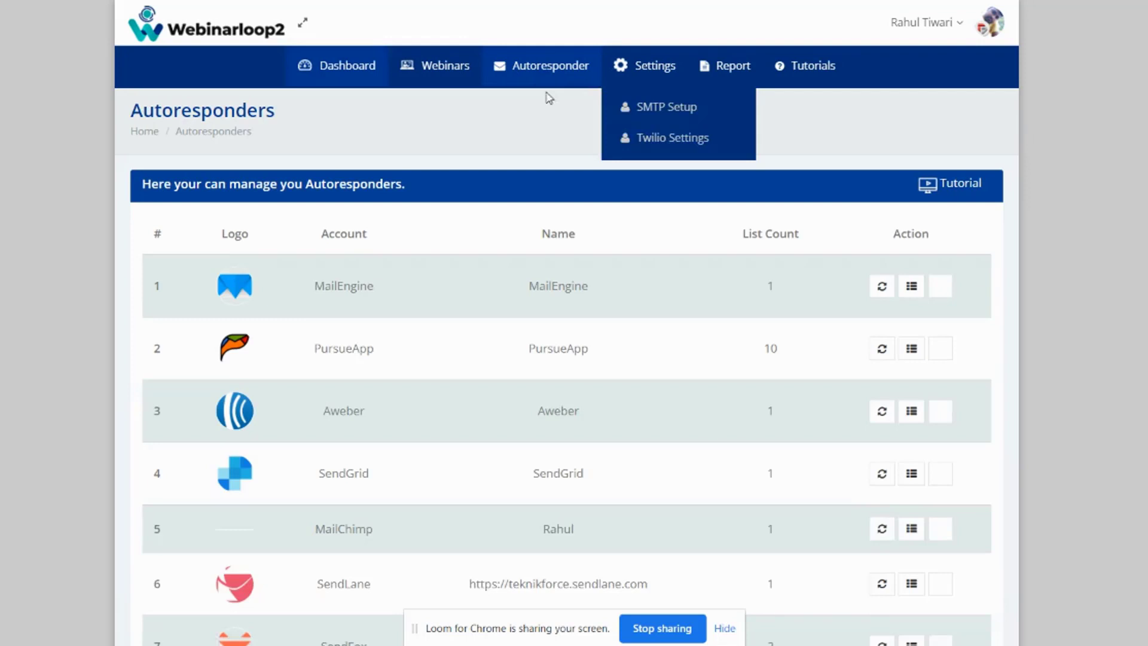
pyautogui.scroll(-3)
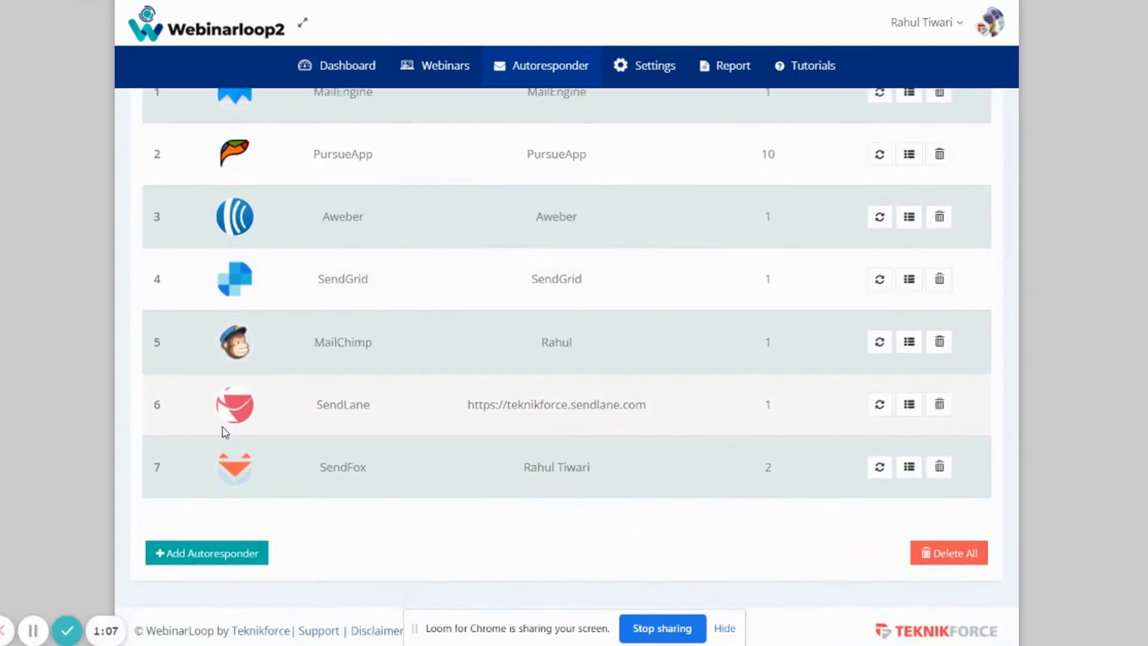
pyautogui.moveTo(275, 504)
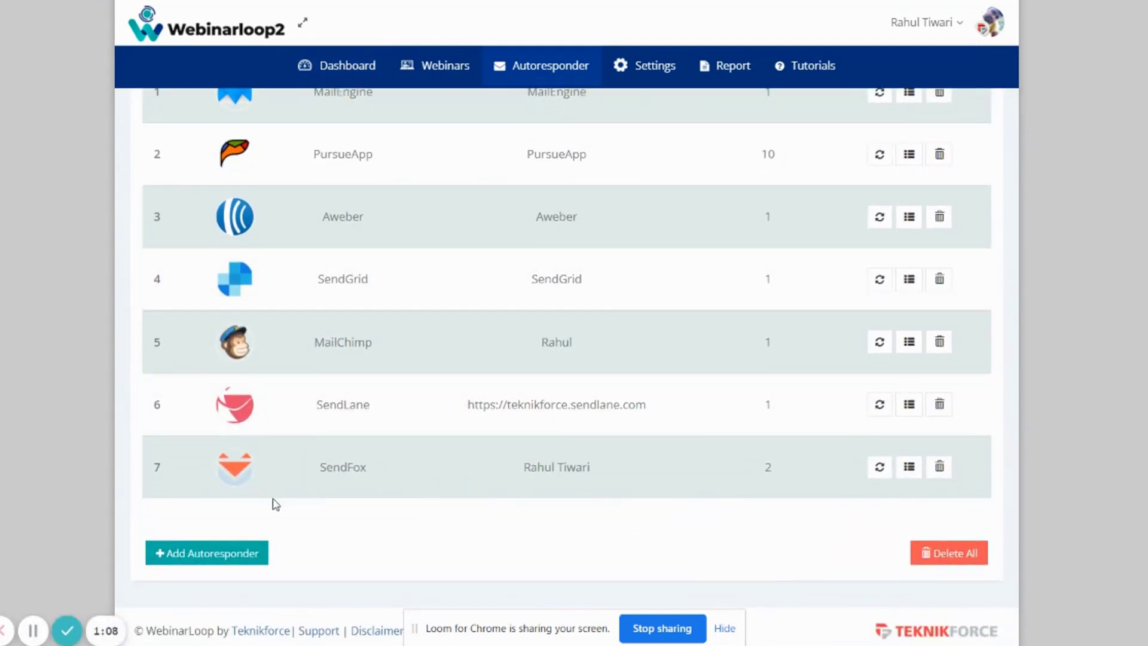
pyautogui.moveTo(359, 380)
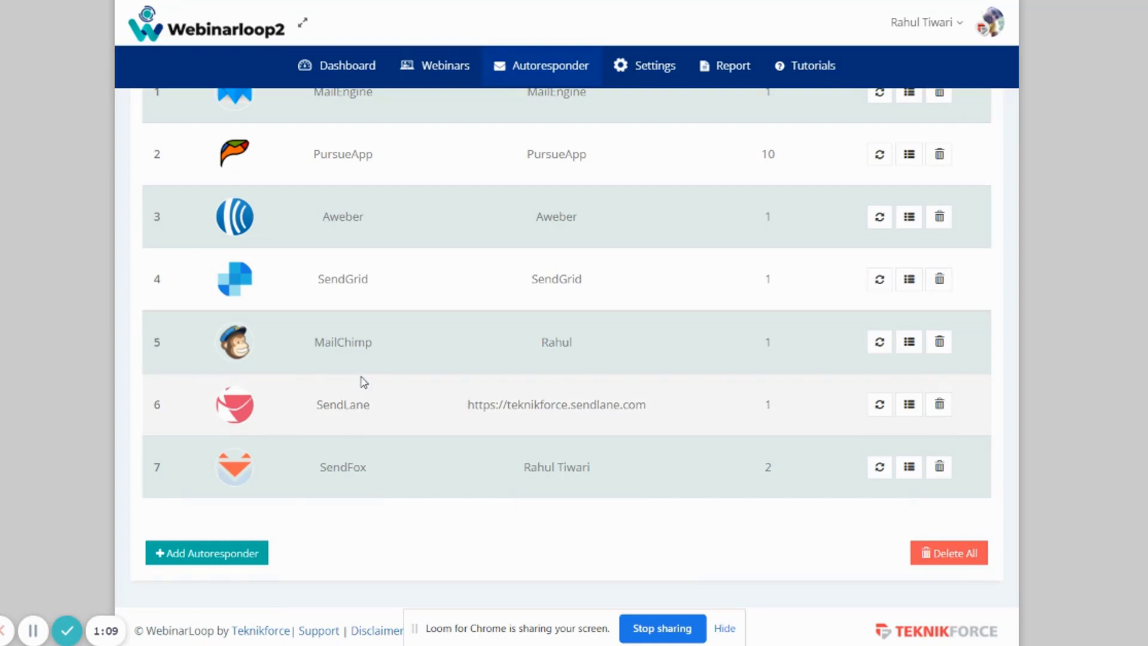
pyautogui.scroll(3)
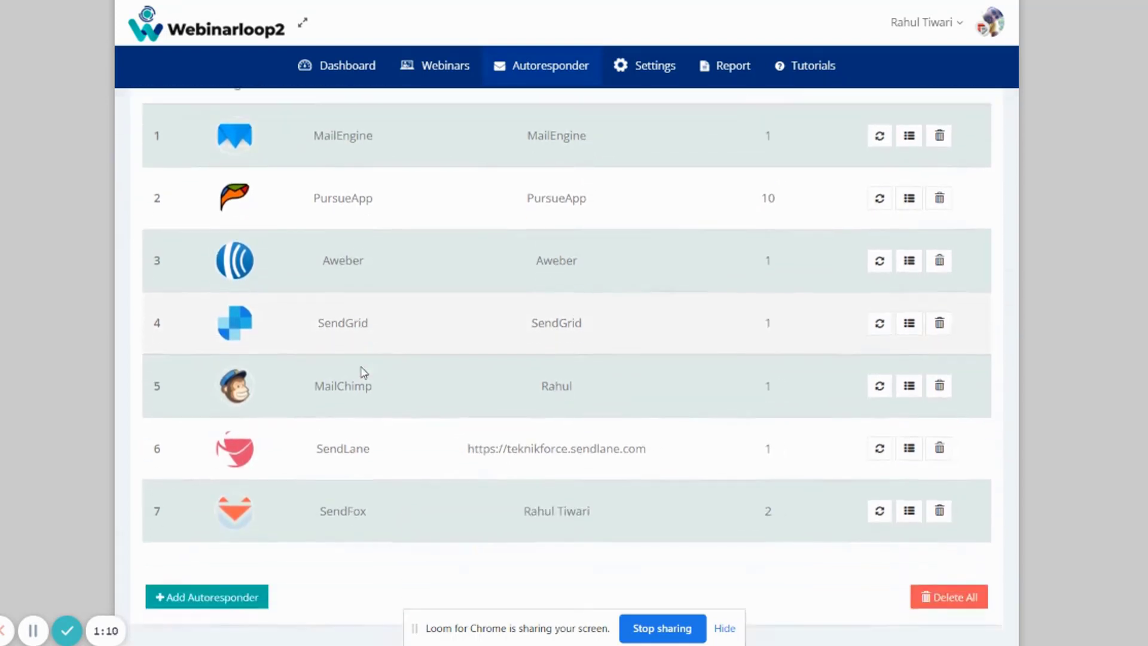
pyautogui.scroll(-3)
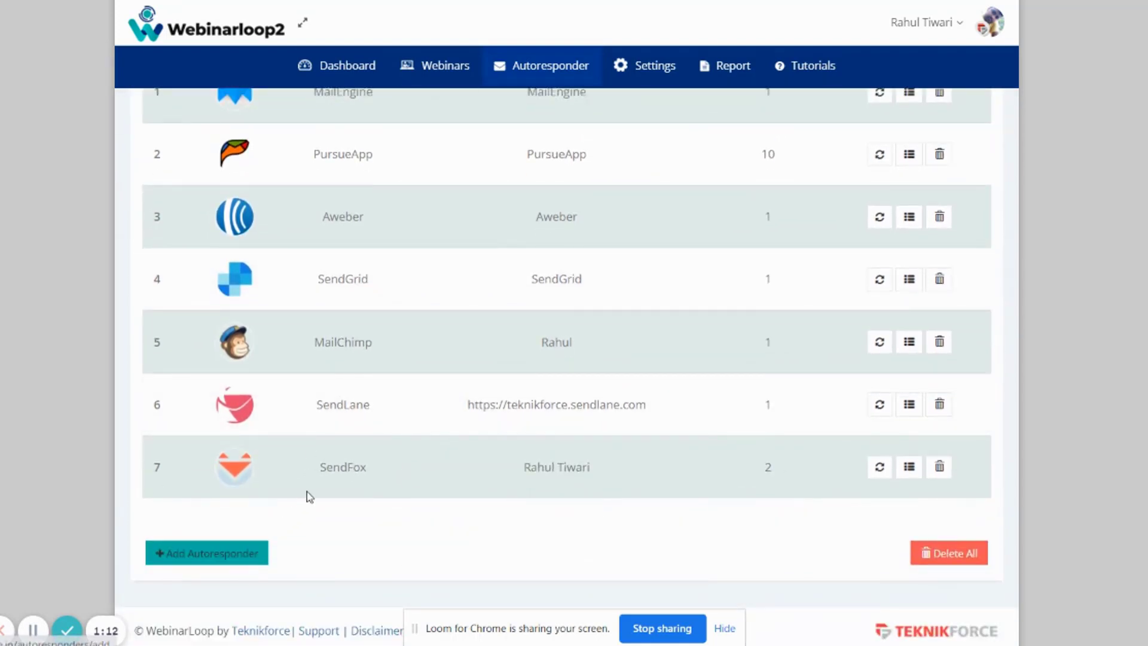
pyautogui.click(207, 552)
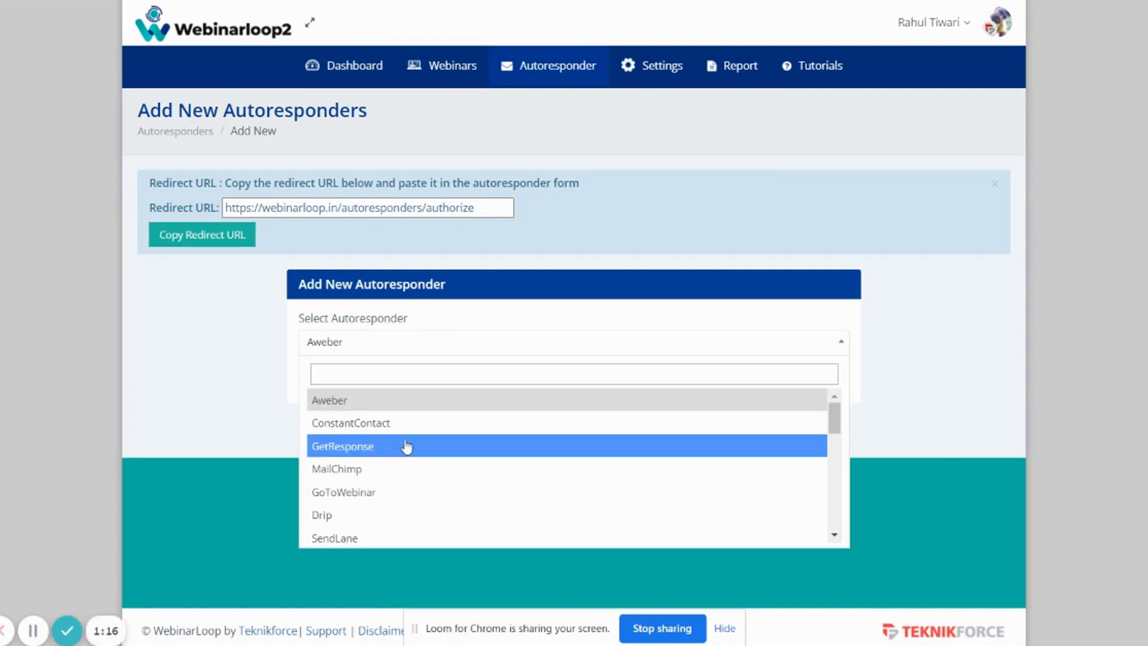
pyautogui.scroll(-3)
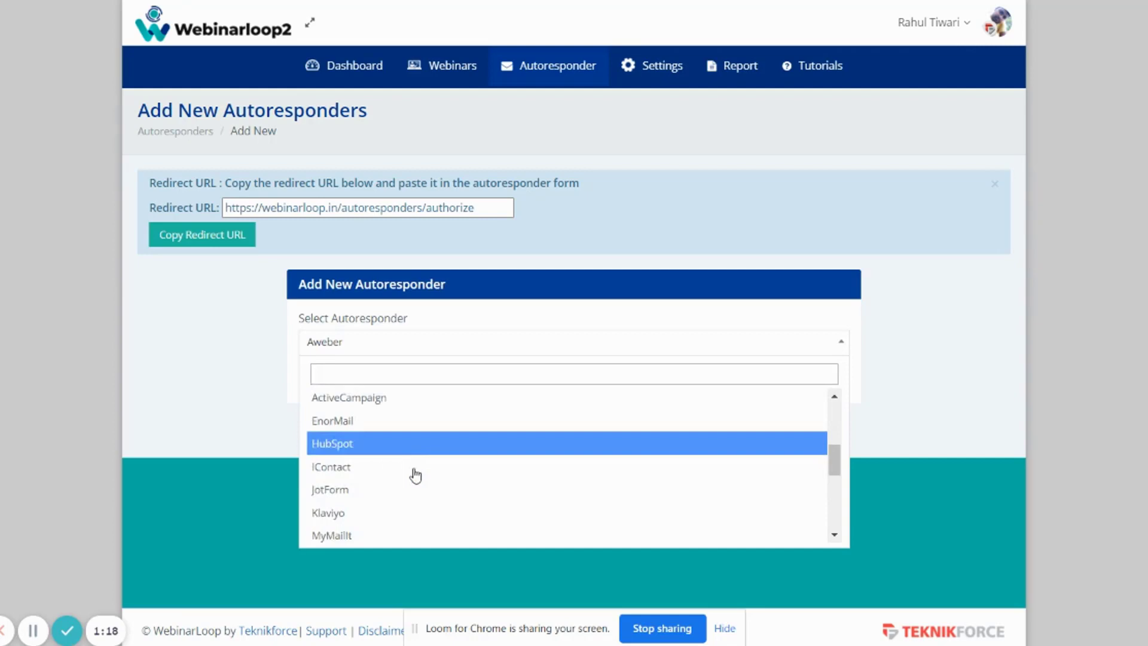
pyautogui.scroll(-3)
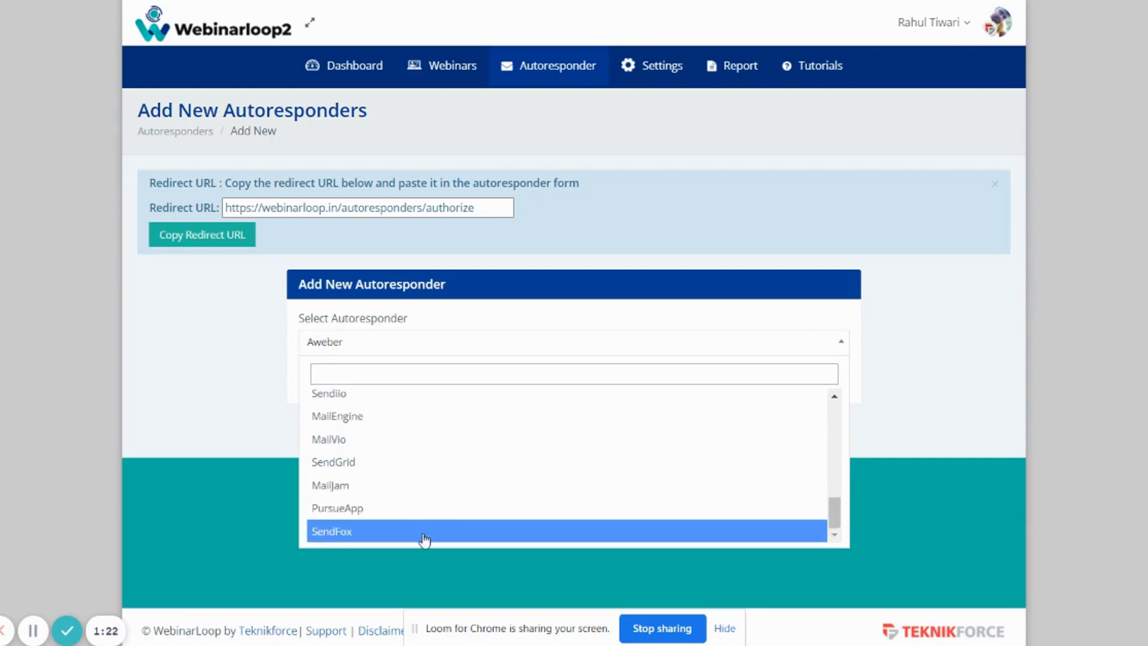
pyautogui.scroll(3)
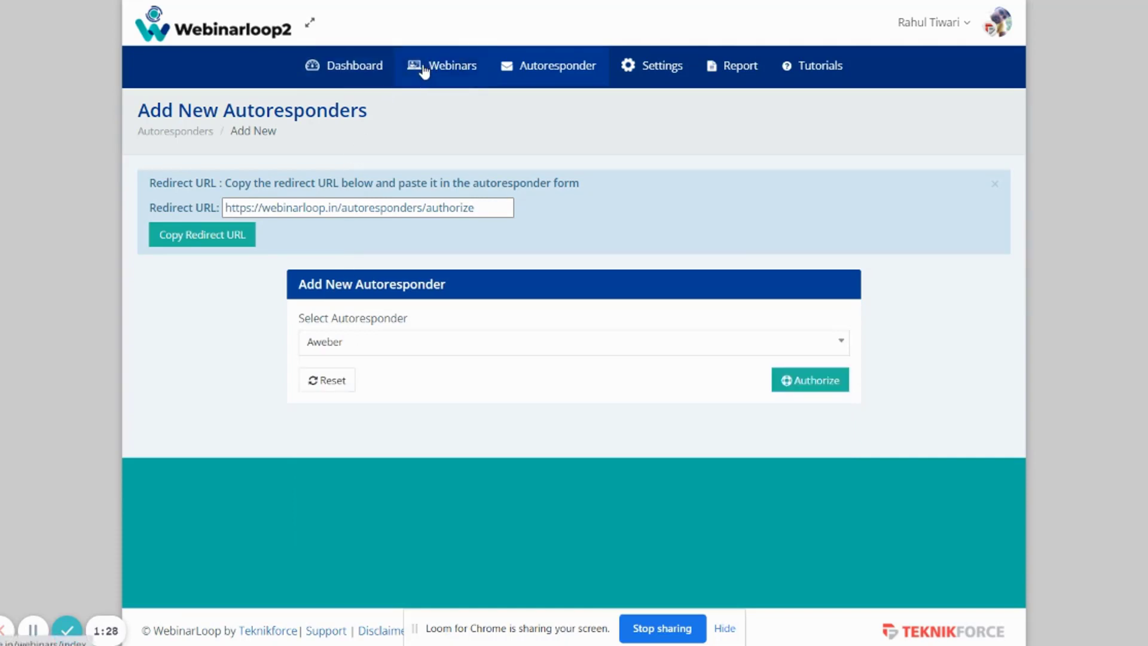
# Go to the Webinars page, which reports no webinar created yet.
pyautogui.click(443, 64)
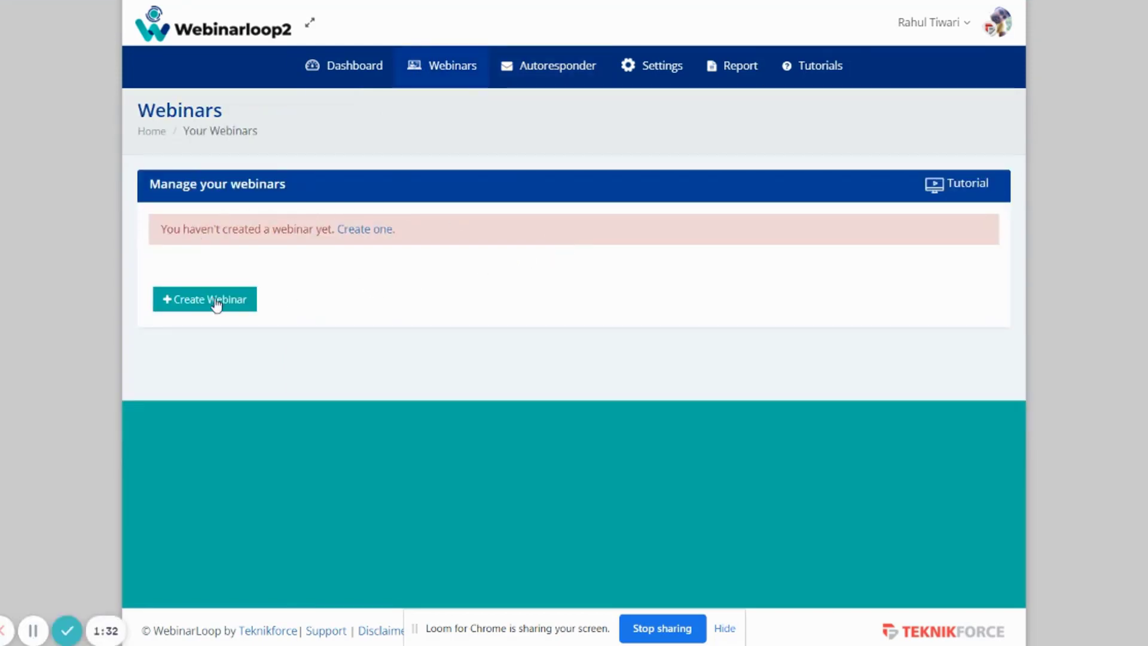
pyautogui.moveTo(307, 191)
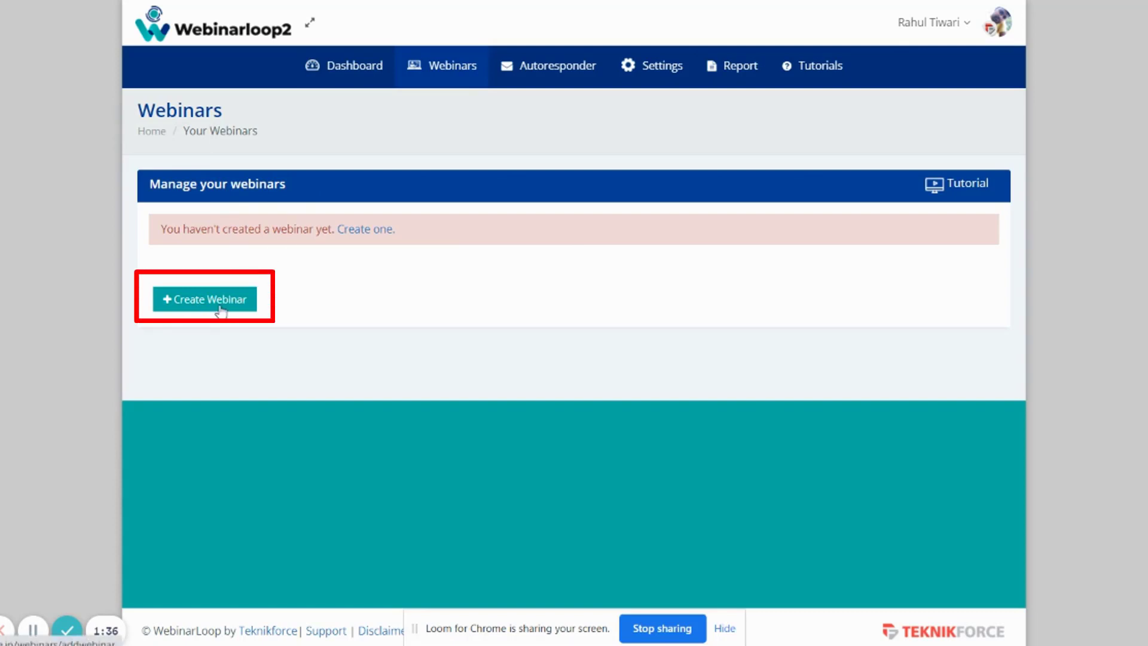
# Start a new webinar titled 'first webinar' and check an initial subdomain's availability.
pyautogui.click(204, 299)
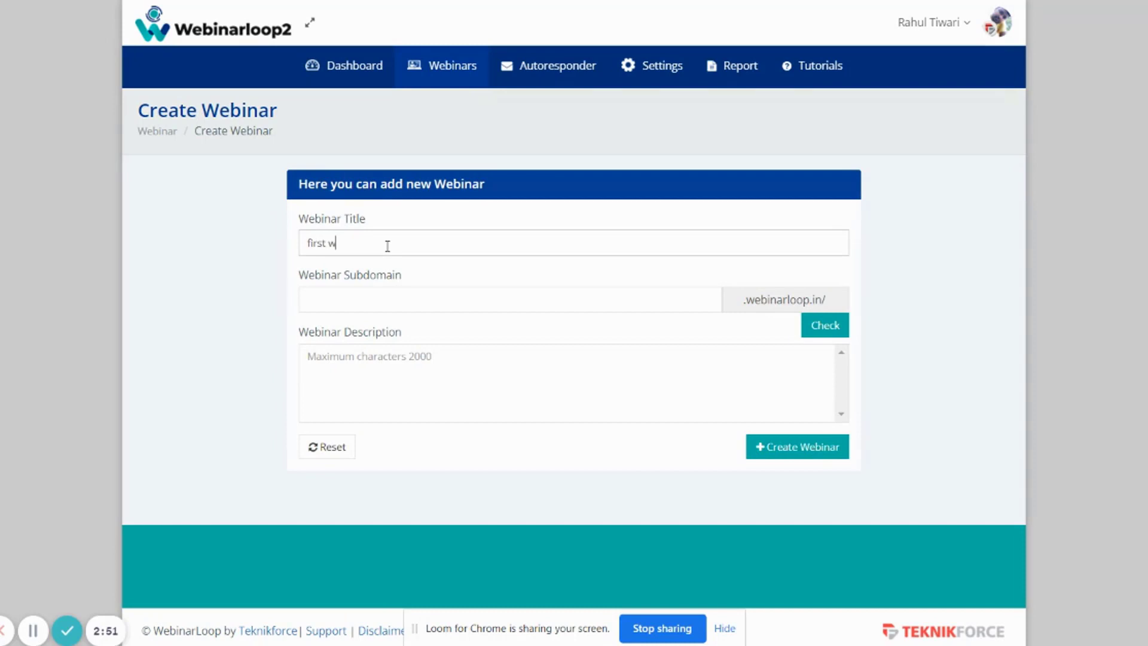
pyautogui.write('ebinar')
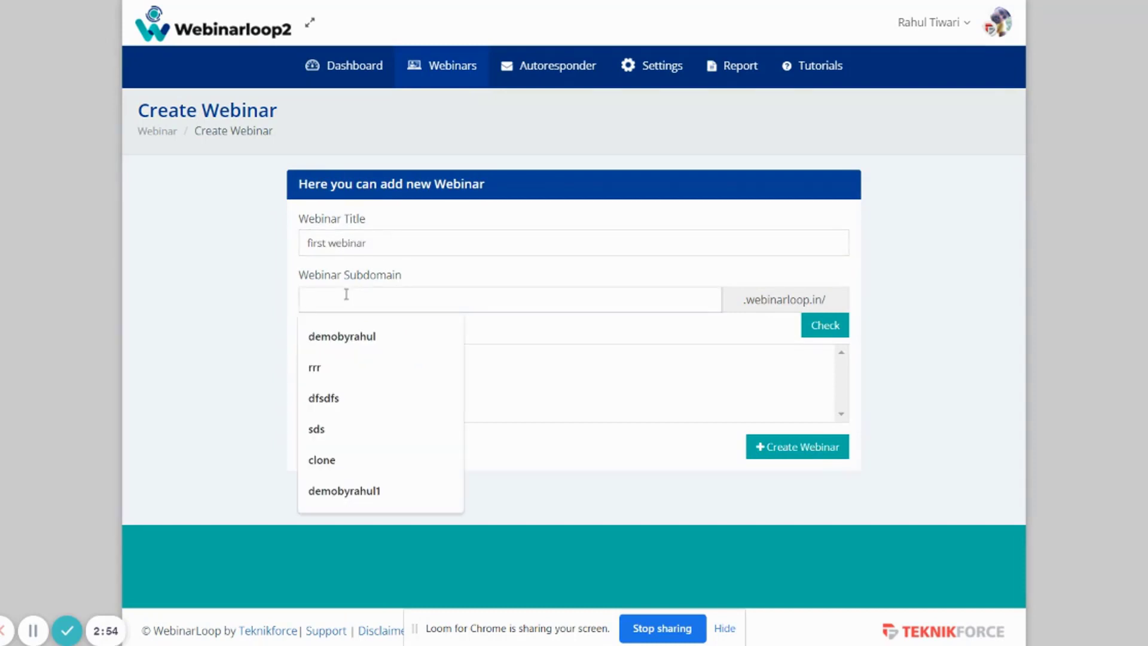
pyautogui.write('webinar1')
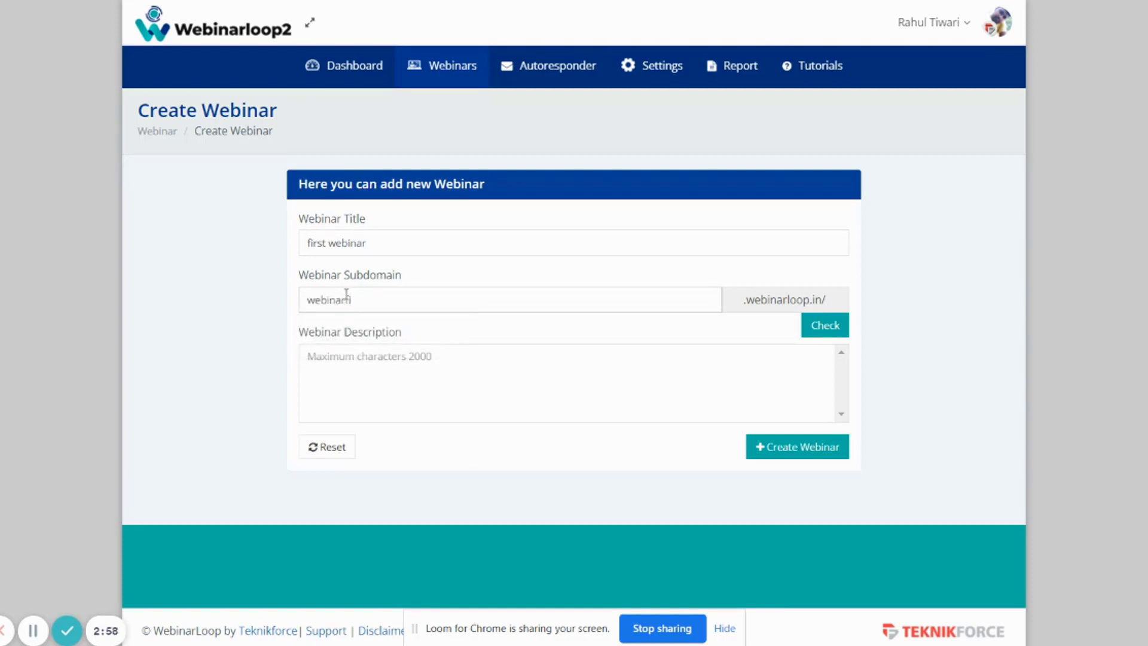
pyautogui.write('first')
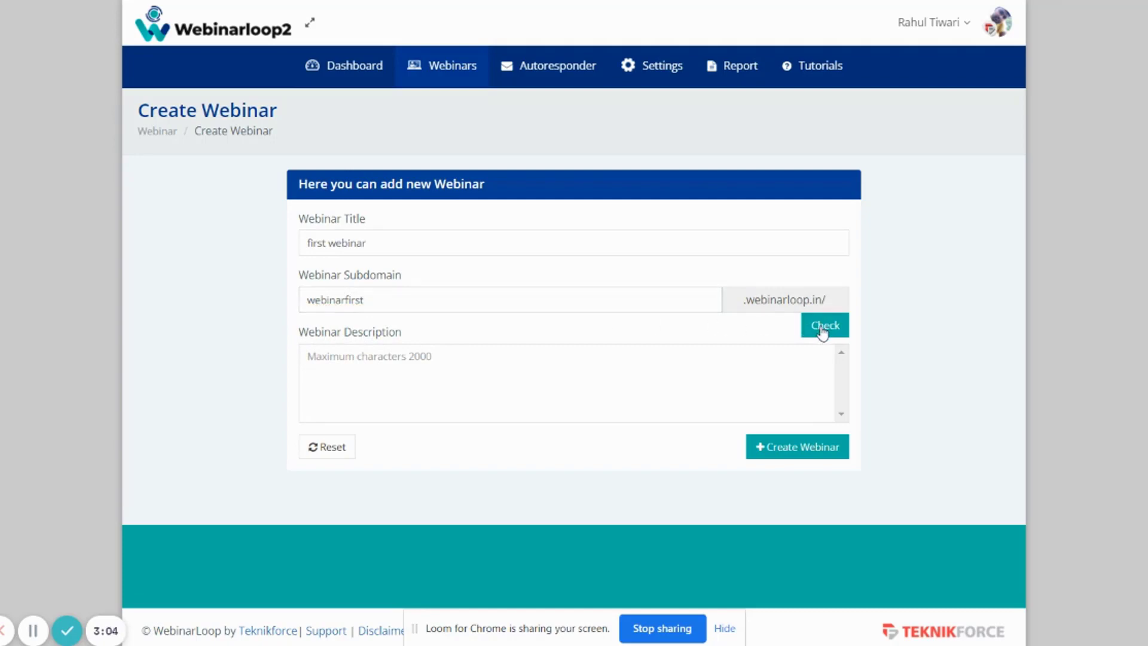
pyautogui.click(824, 325)
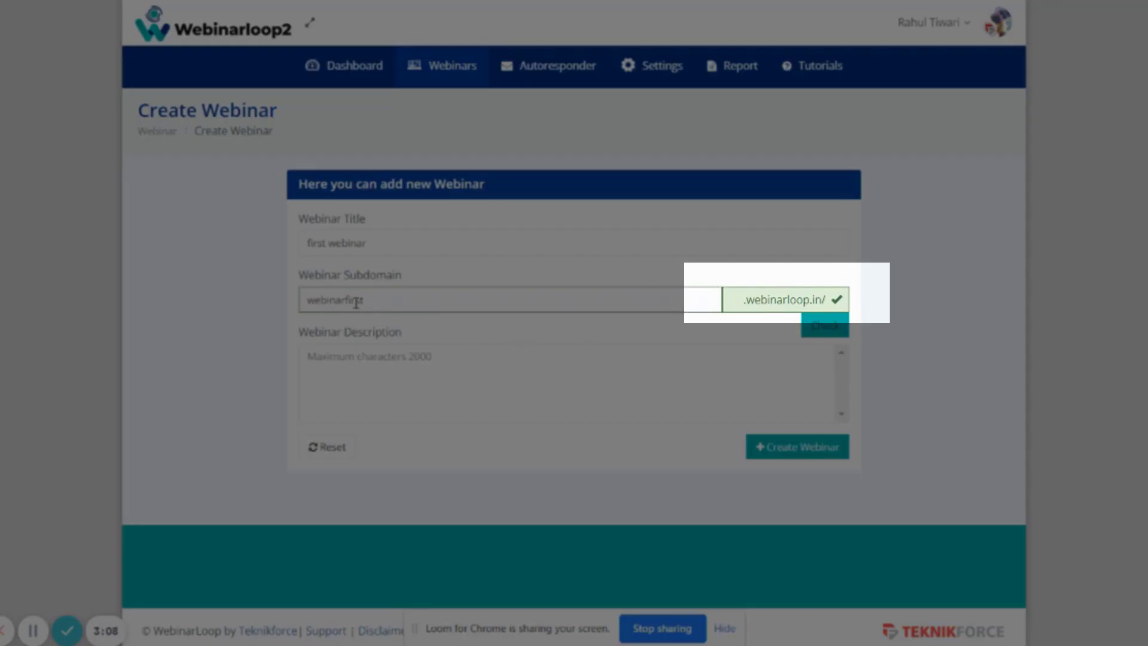
pyautogui.doubleClick(325, 300)
pyautogui.write('first')
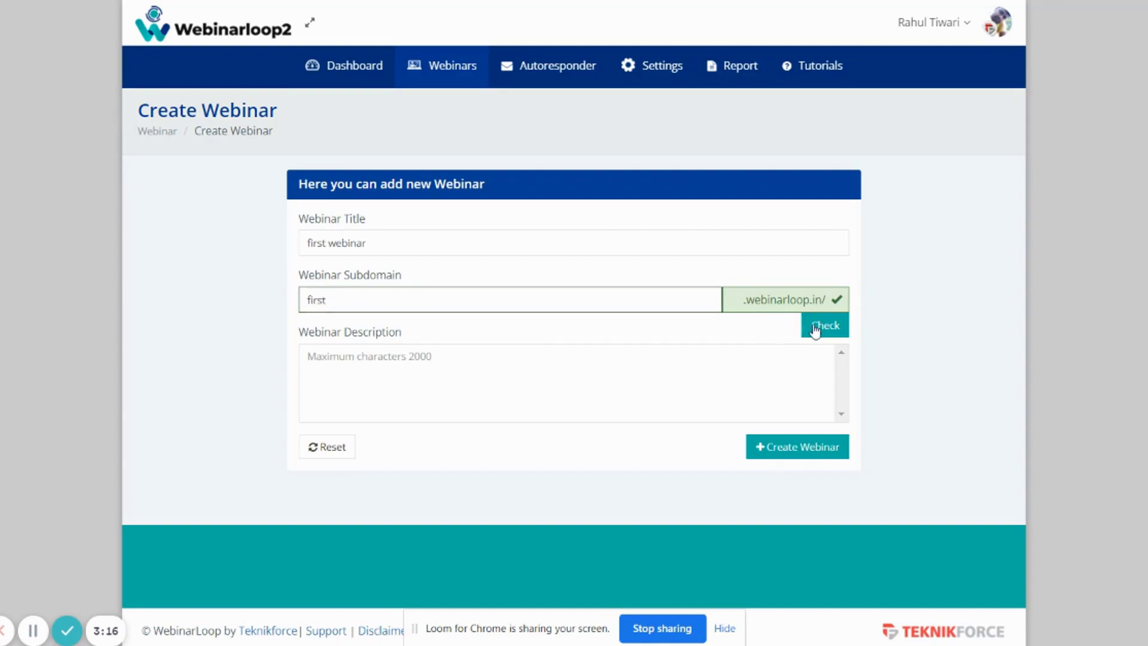
pyautogui.click(823, 325)
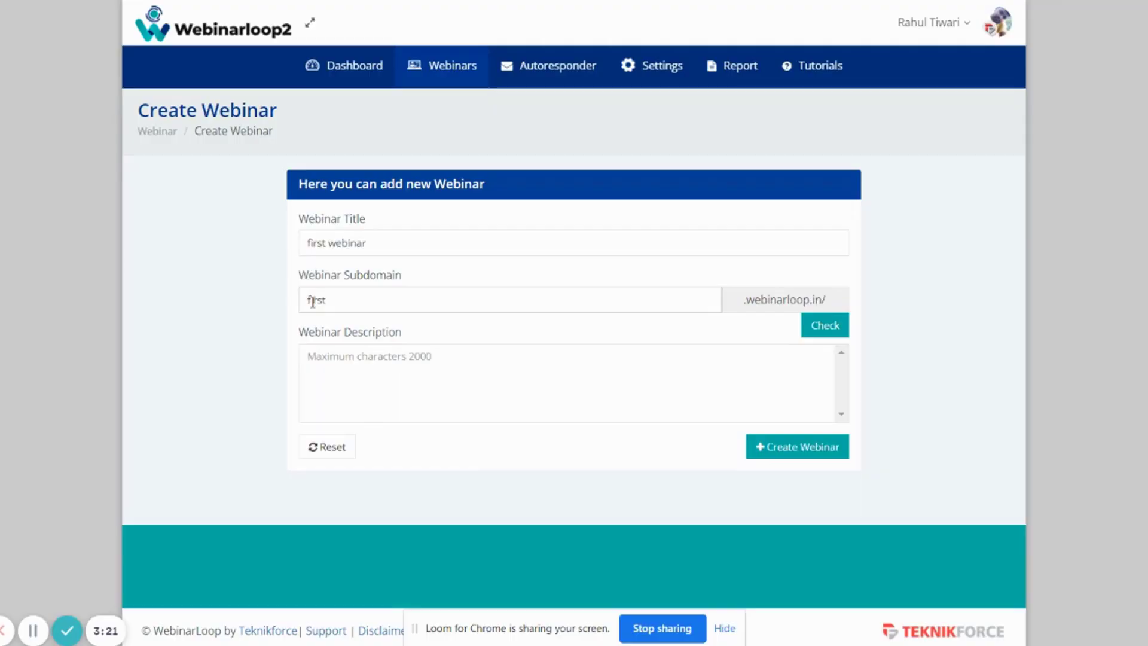
# Verify subdomain 'webinarfirst', add description 'This is the first webinar' and create the webinar.
pyautogui.write('webinarfirst')
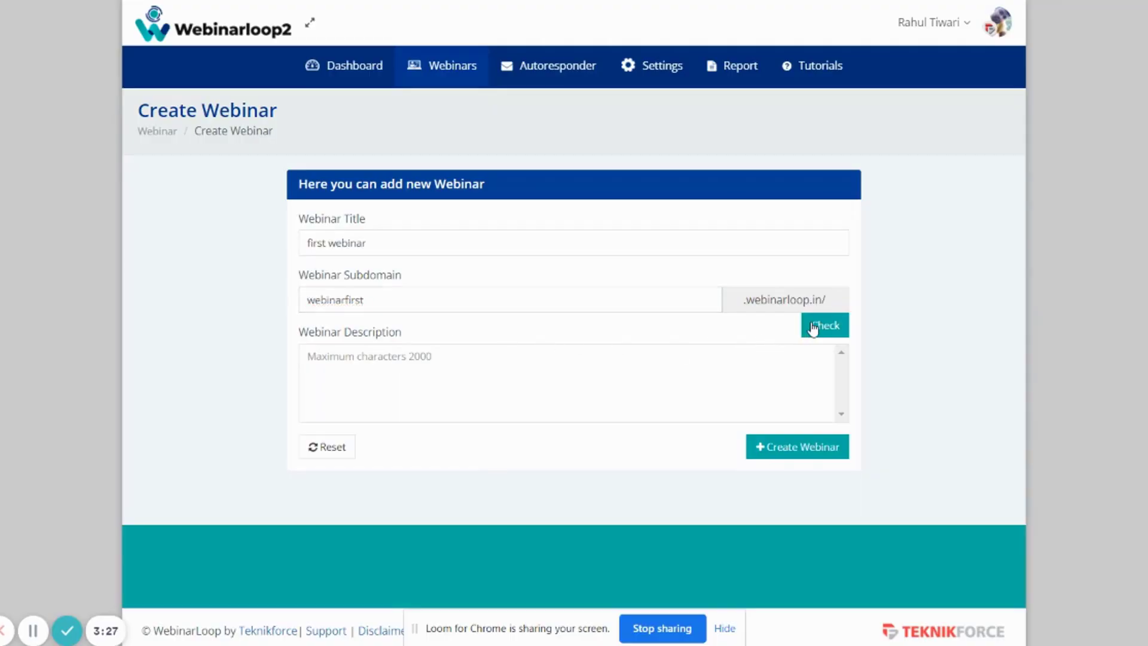
pyautogui.click(824, 325)
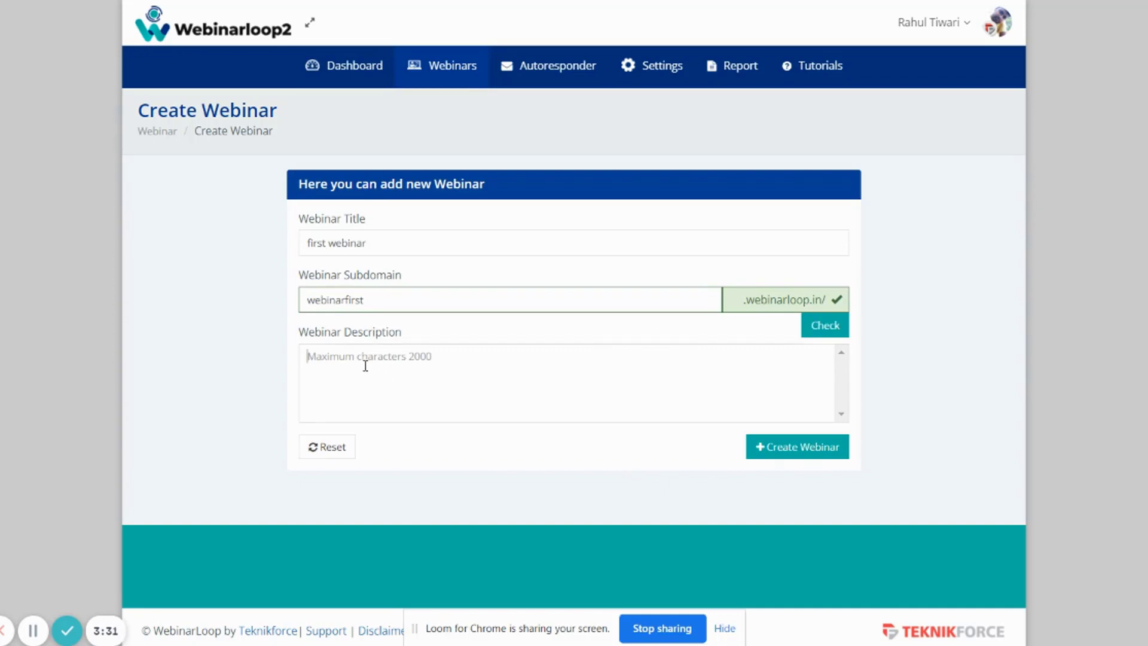
pyautogui.write('This is the first webinar')
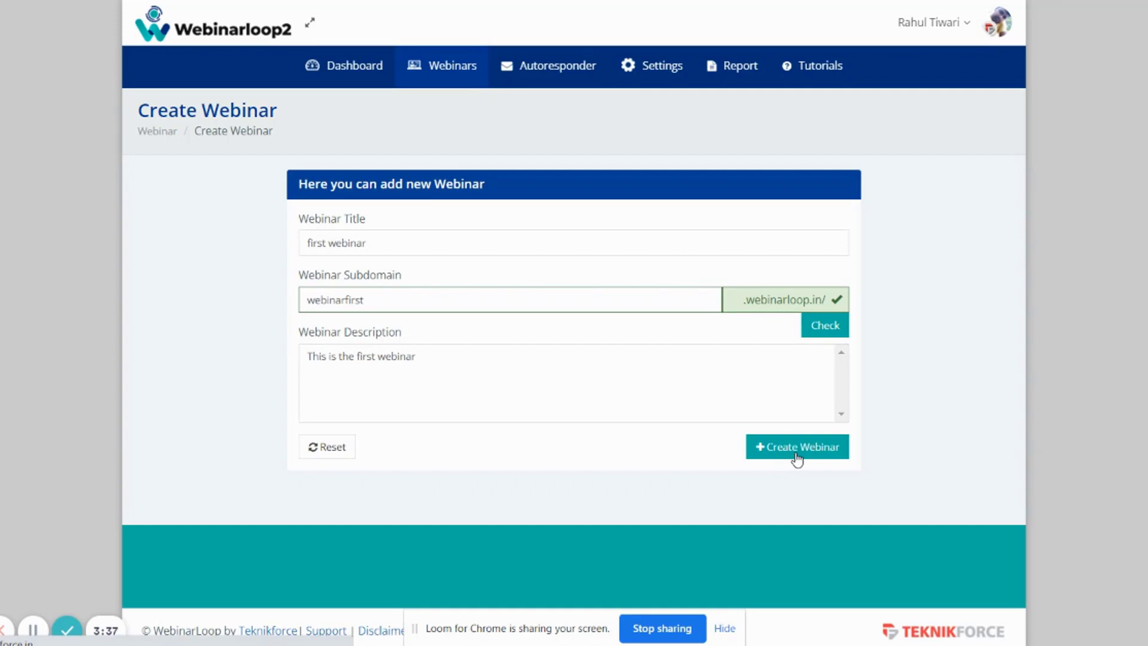
pyautogui.click(797, 446)
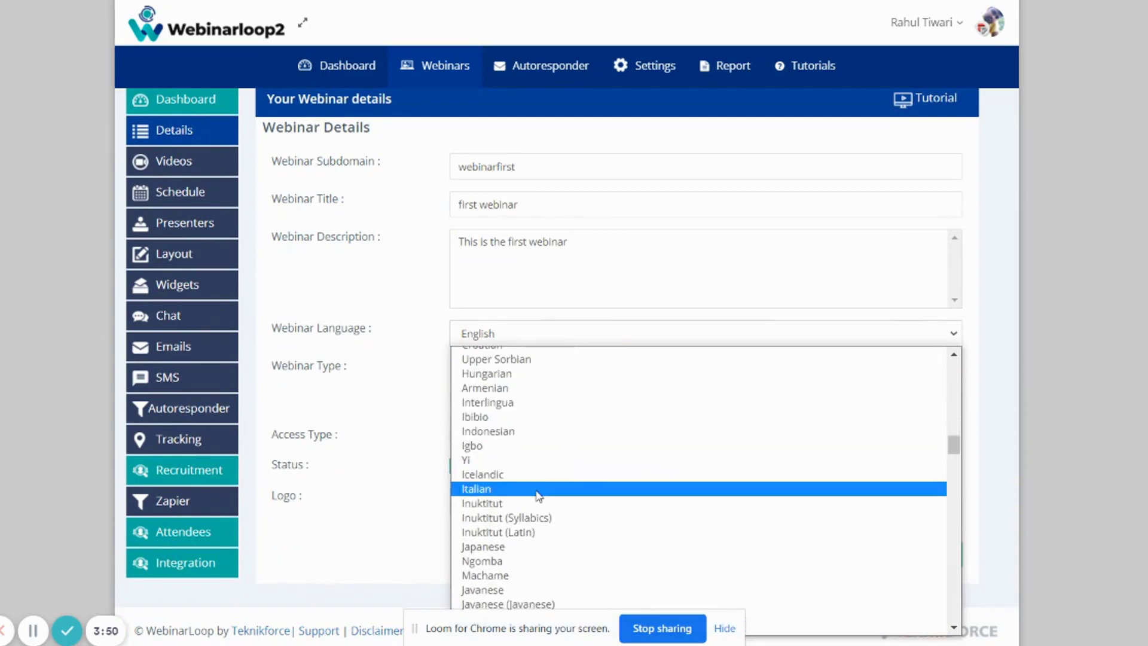
# Set Access Type to Open, keep Webinar Type Scheduled, and leave the logo unchosen.
pyautogui.scroll(-3)
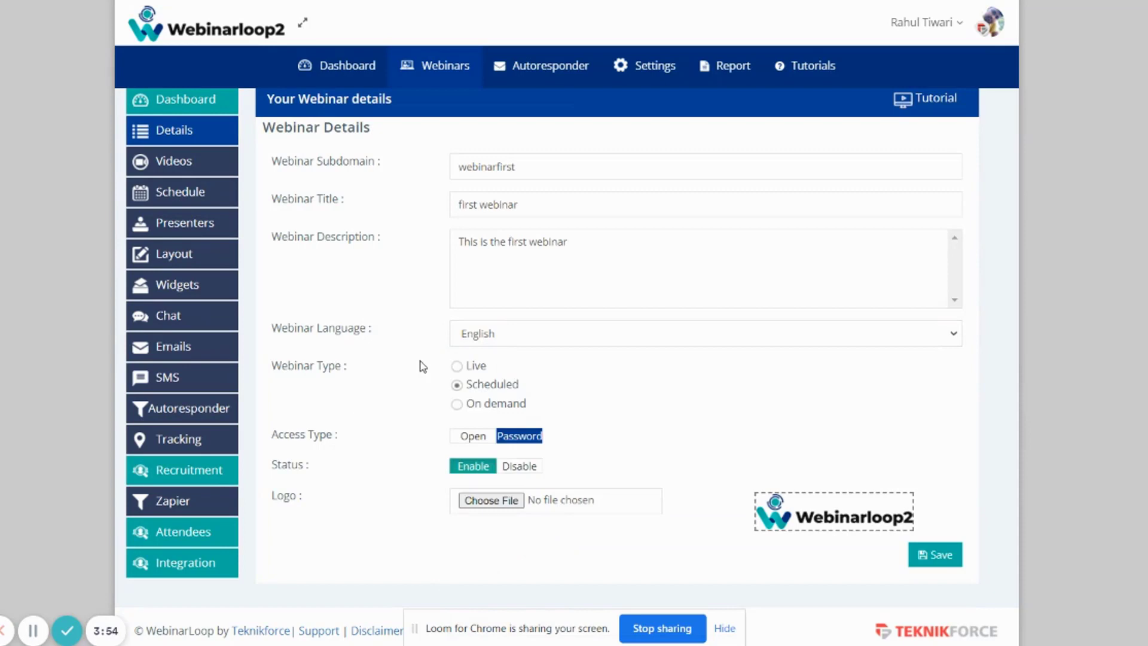
pyautogui.moveTo(475, 373)
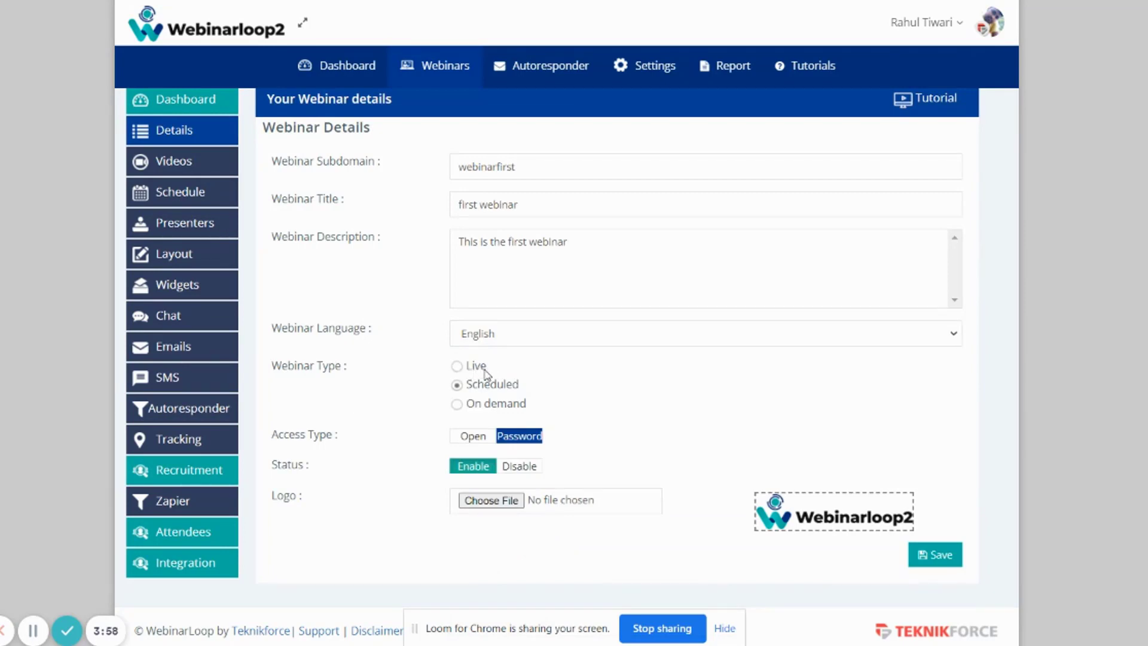
pyautogui.moveTo(528, 392)
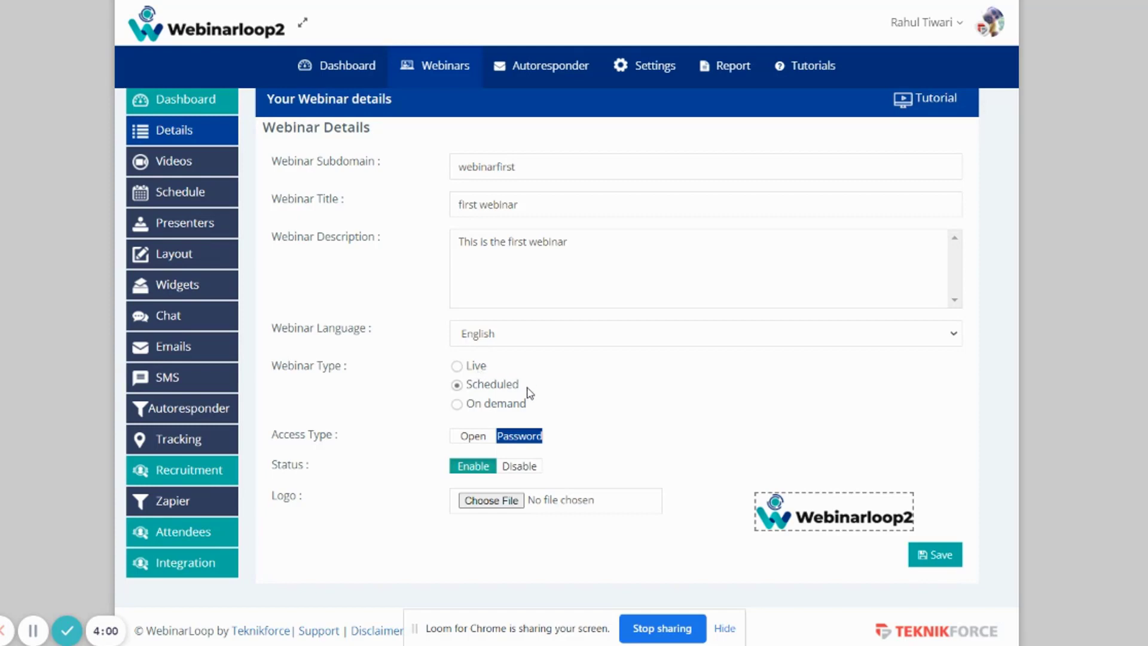
pyautogui.doubleClick(491, 384)
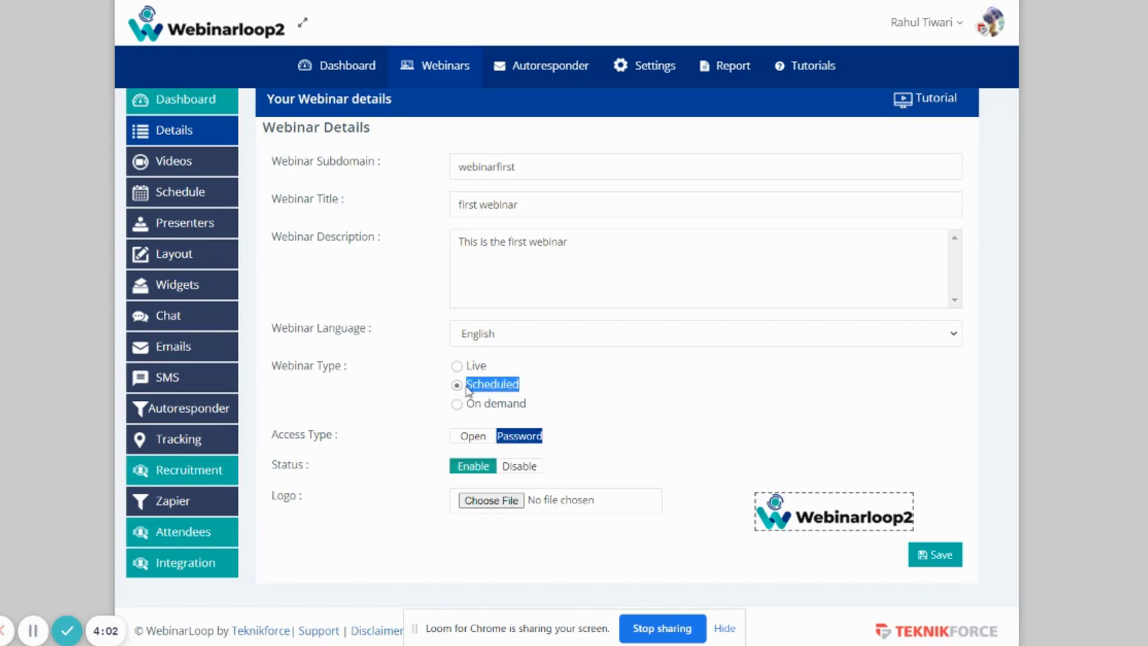
pyautogui.moveTo(486, 392)
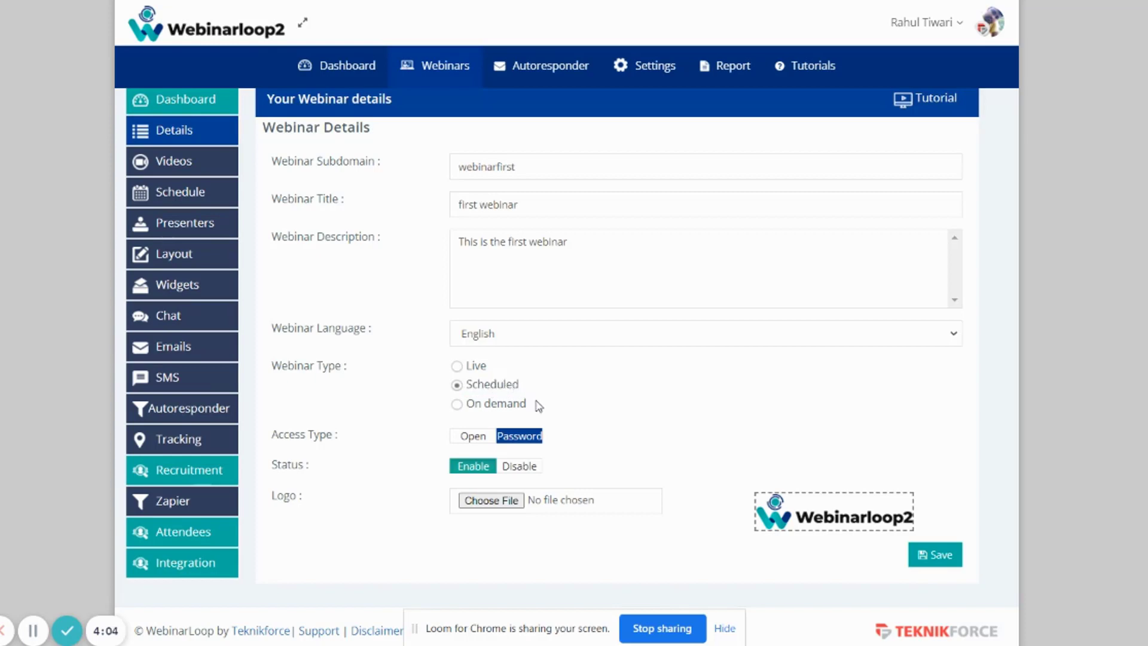
pyautogui.doubleClick(495, 403)
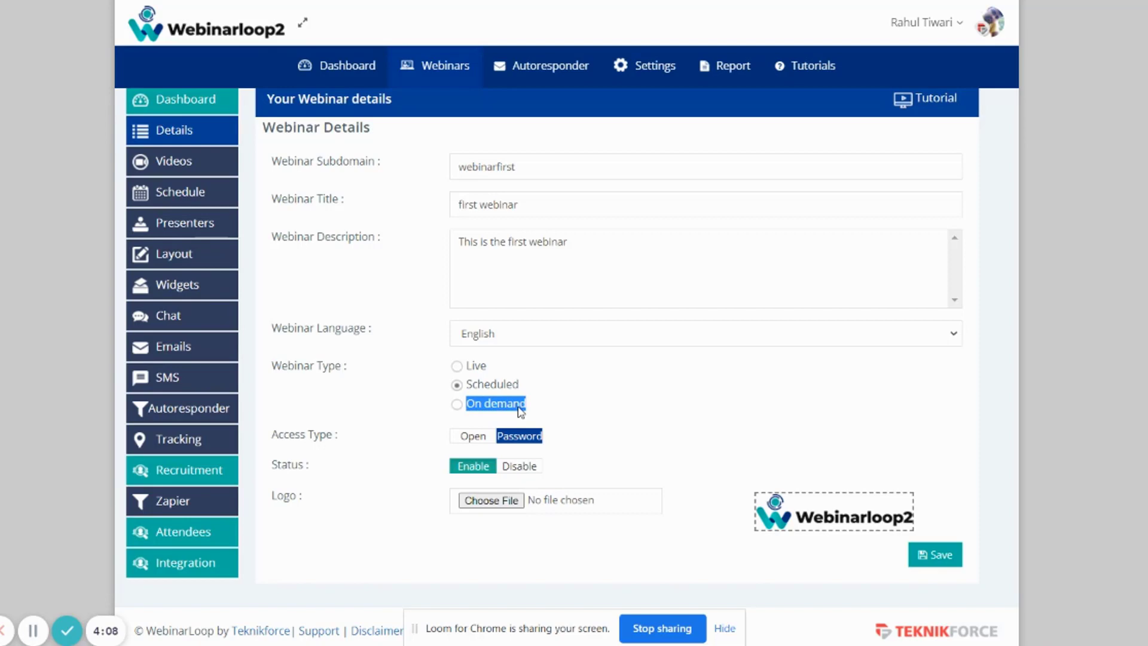
pyautogui.click(455, 402)
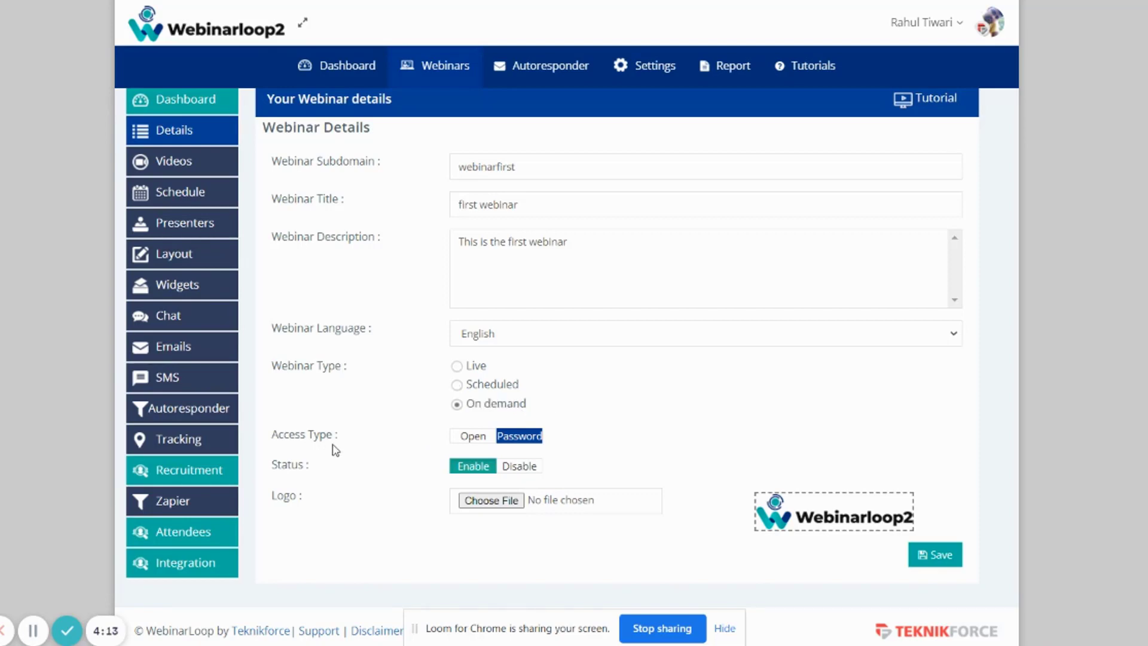
pyautogui.click(473, 436)
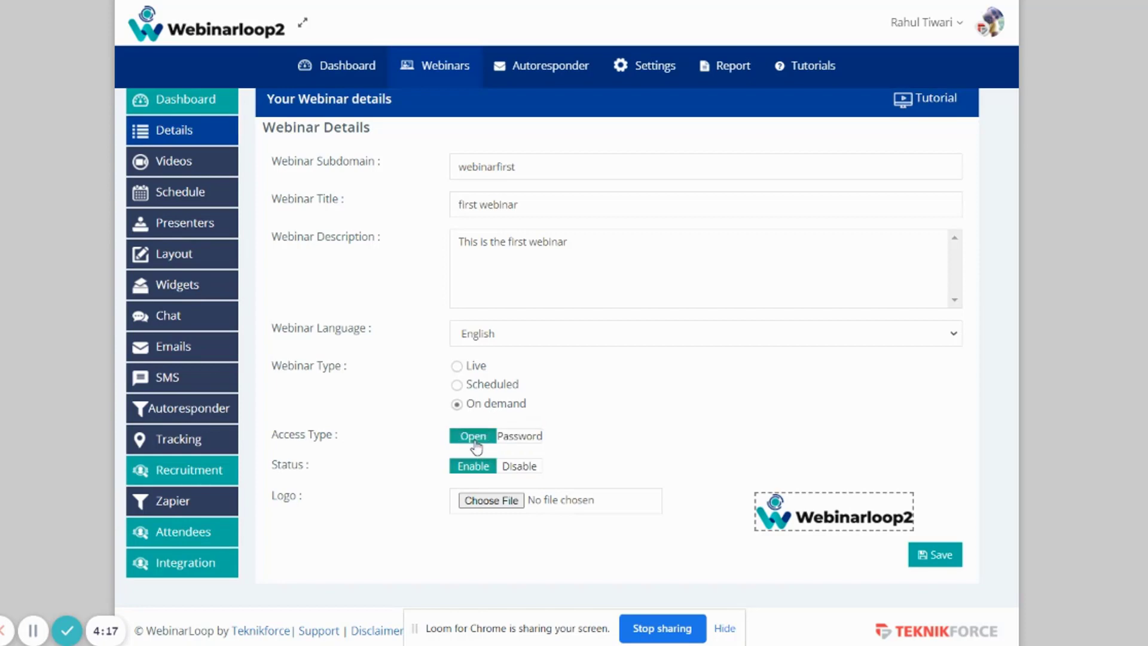
pyautogui.doubleClick(303, 434)
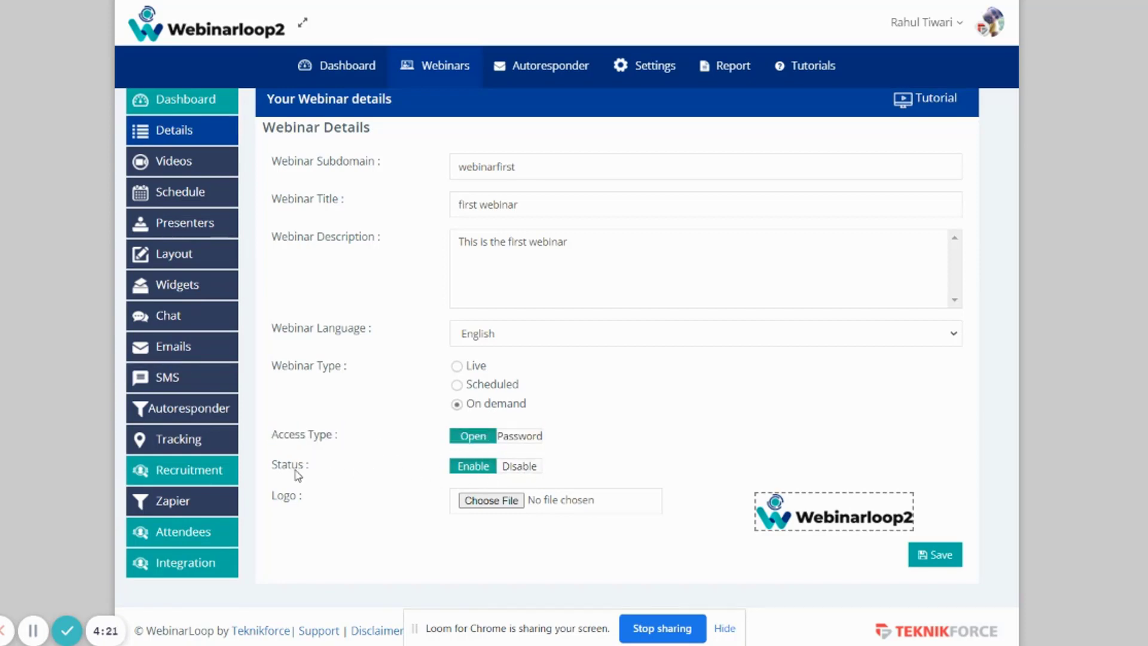
pyautogui.click(518, 465)
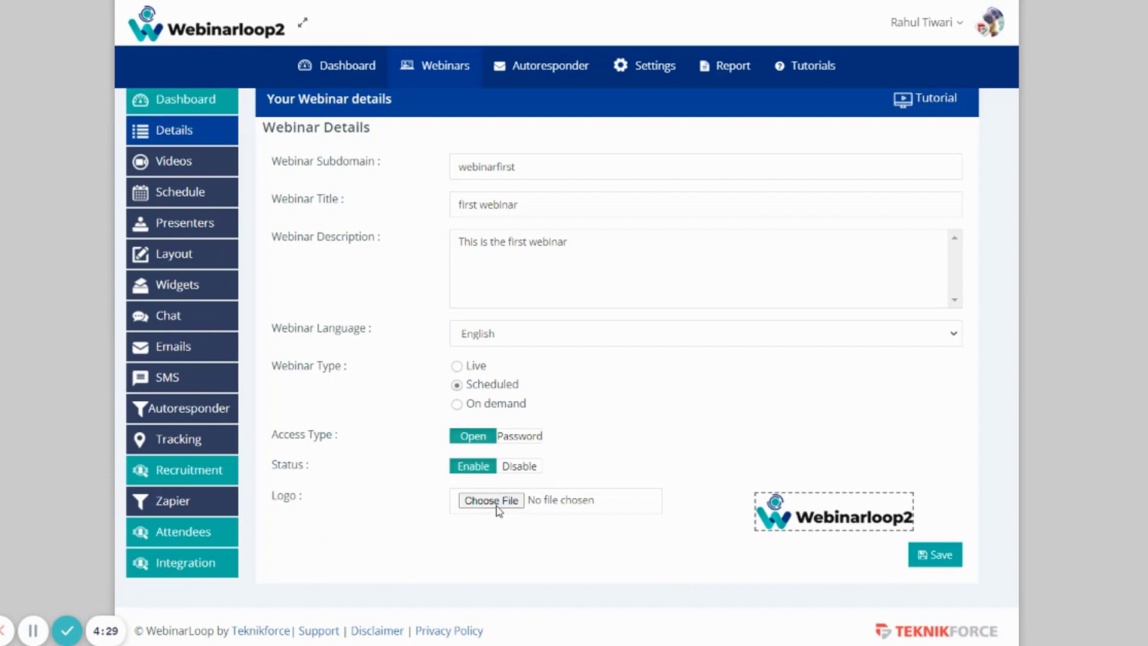
pyautogui.click(935, 553)
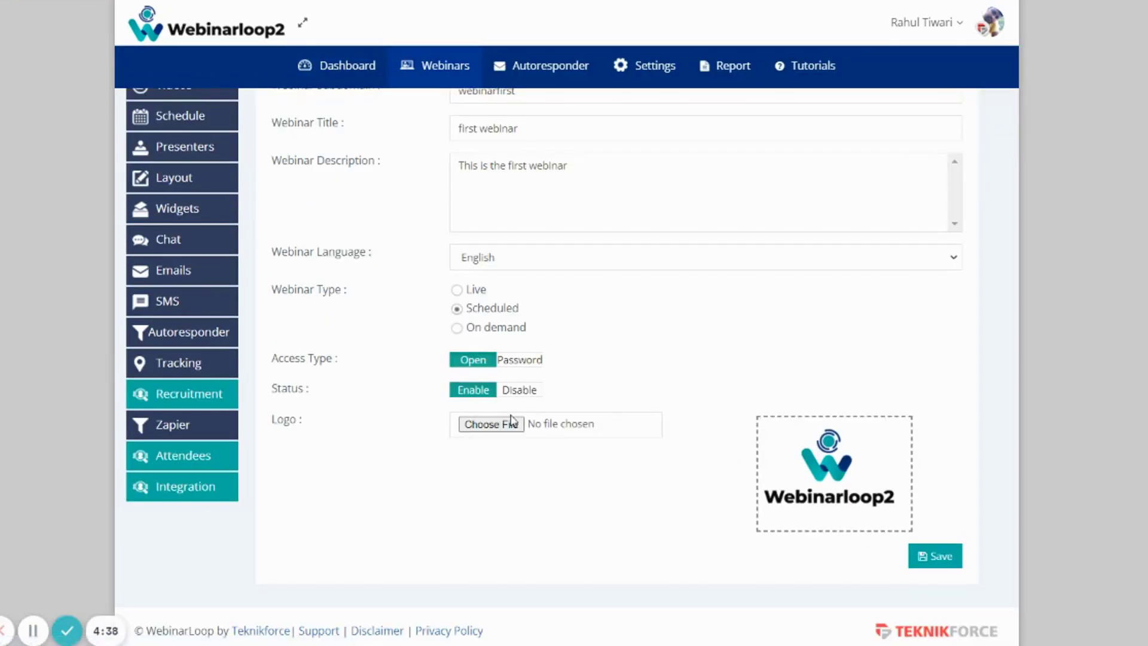
pyautogui.scroll(3)
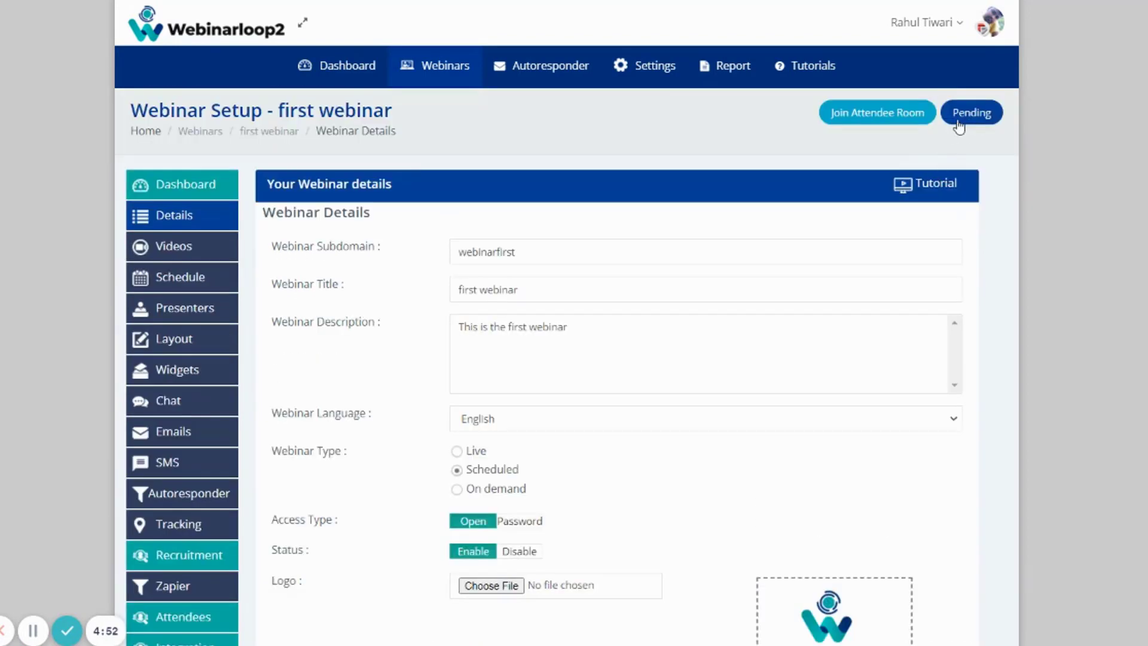
# Review the go-live checklist showing only Details complete, then close it.
pyautogui.click(971, 112)
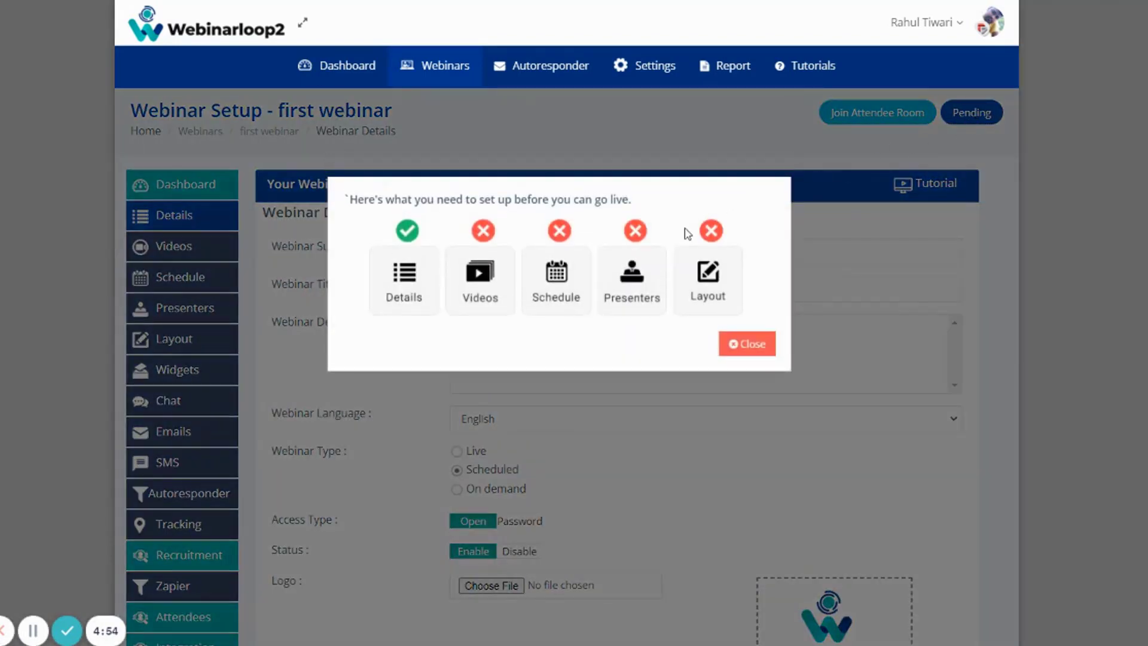
pyautogui.moveTo(450, 288)
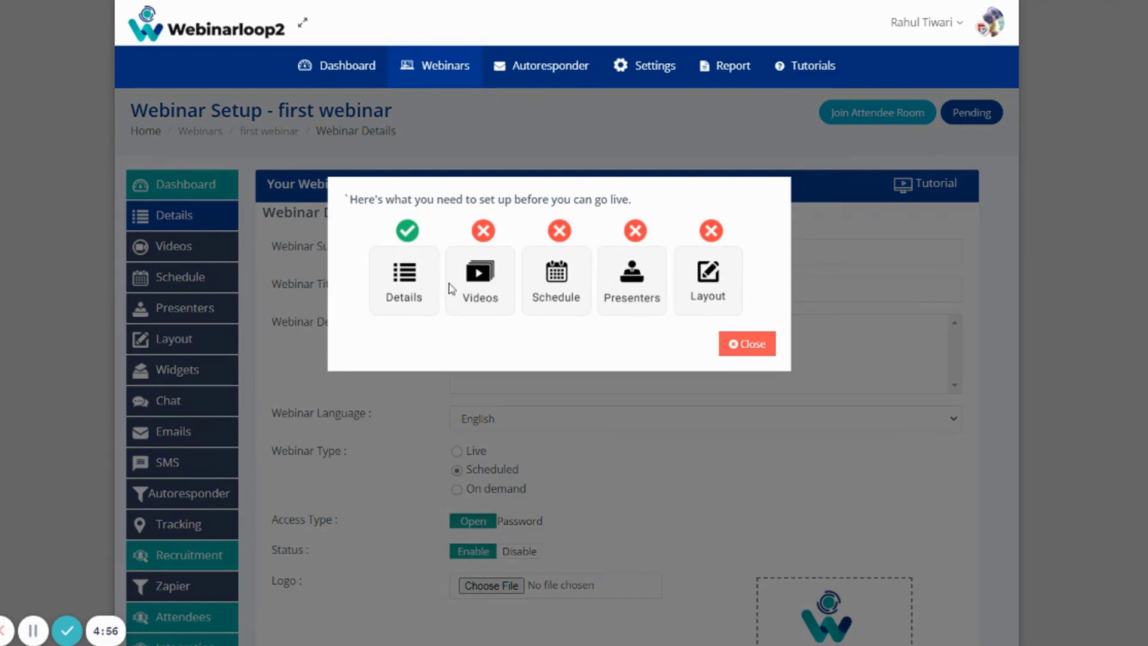
pyautogui.moveTo(423, 306)
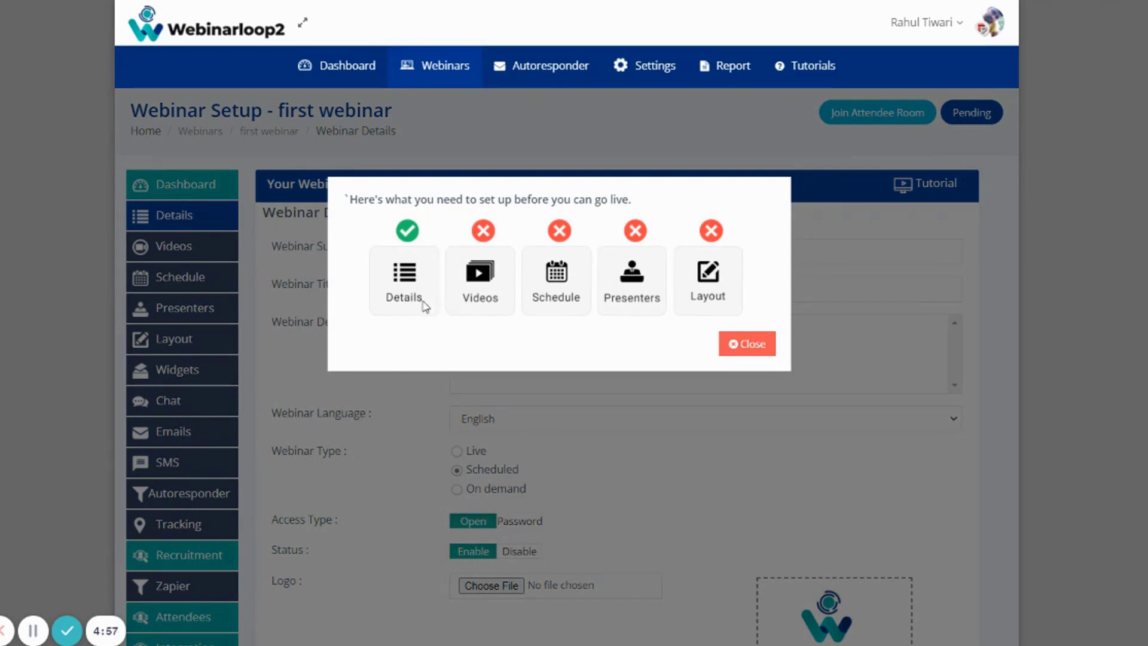
pyautogui.moveTo(716, 280)
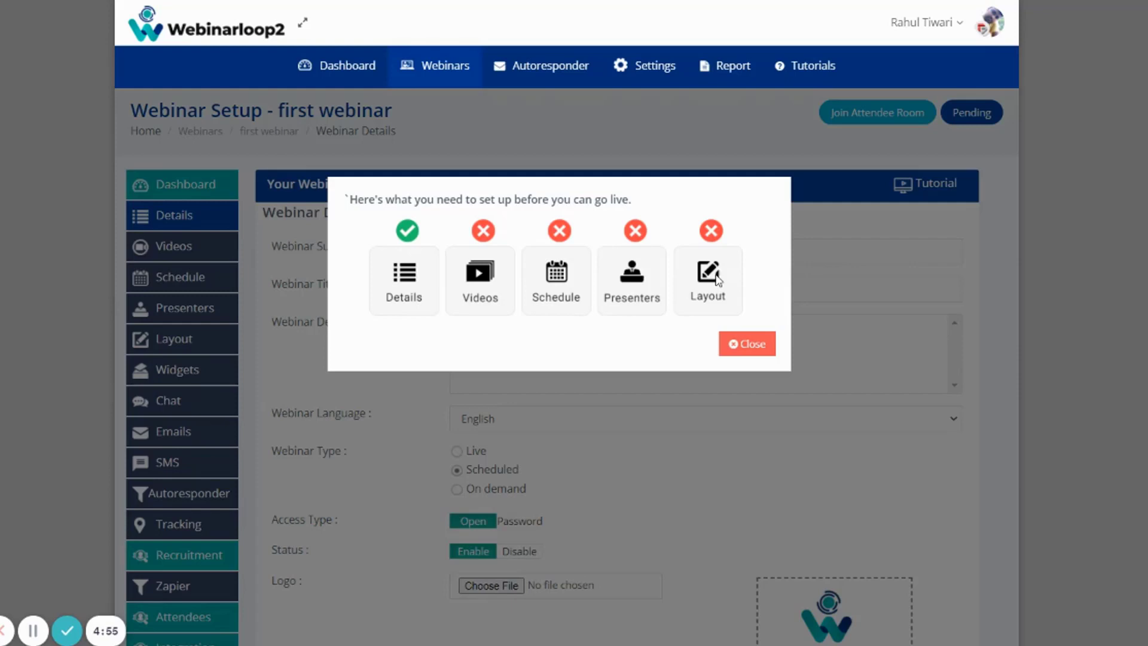
pyautogui.moveTo(459, 285)
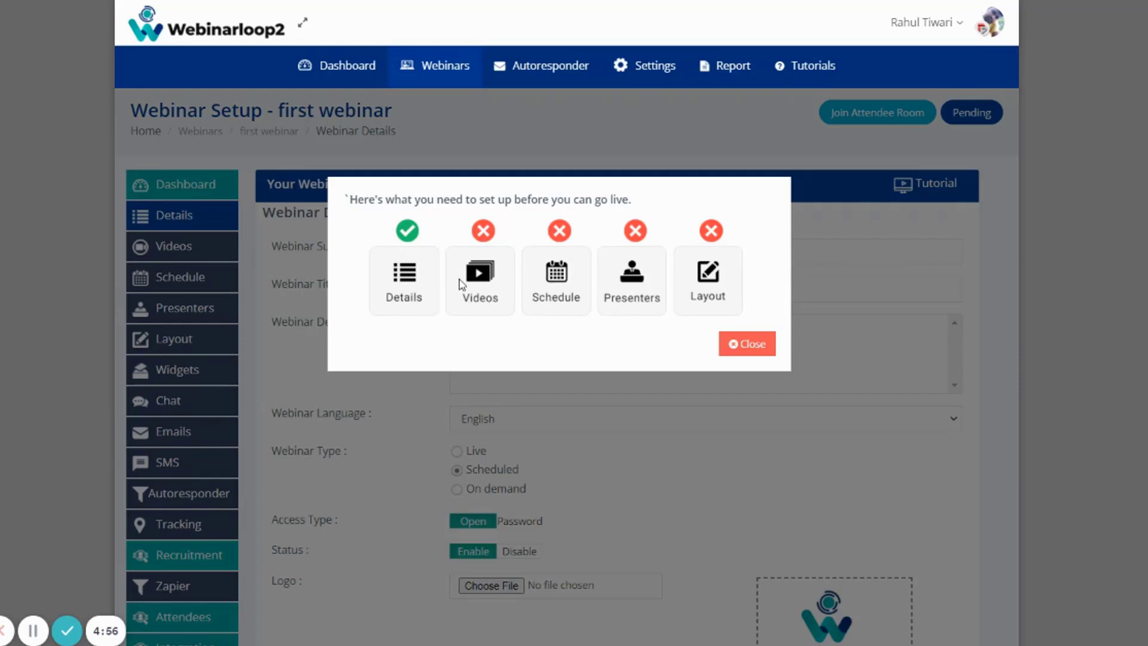
pyautogui.moveTo(407, 383)
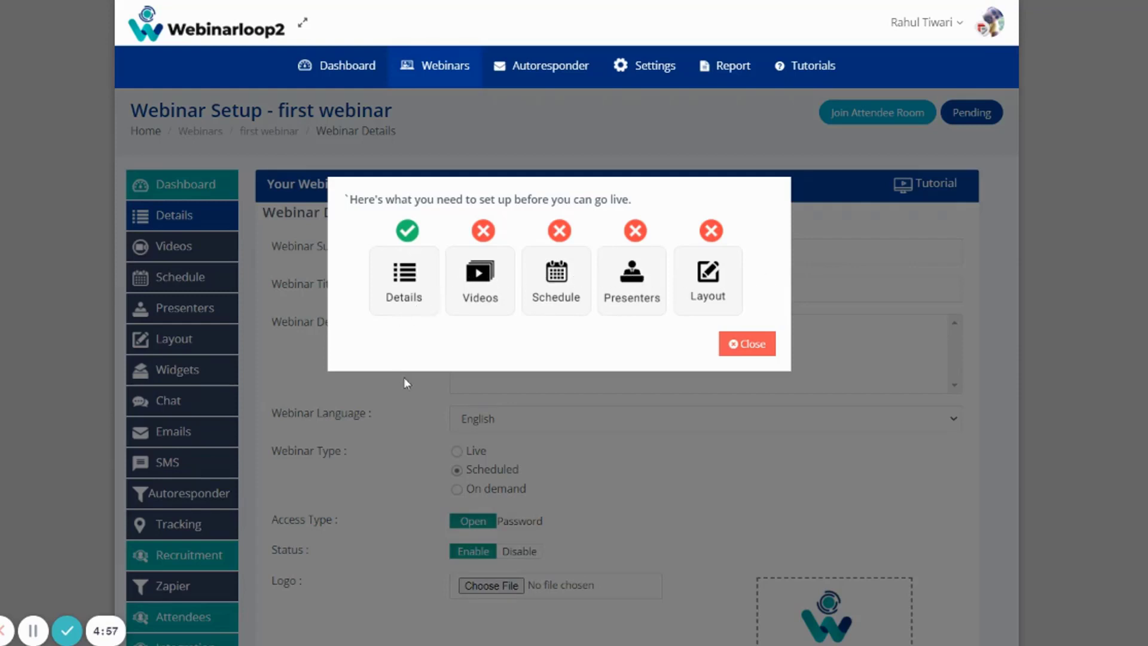
pyautogui.moveTo(545, 279)
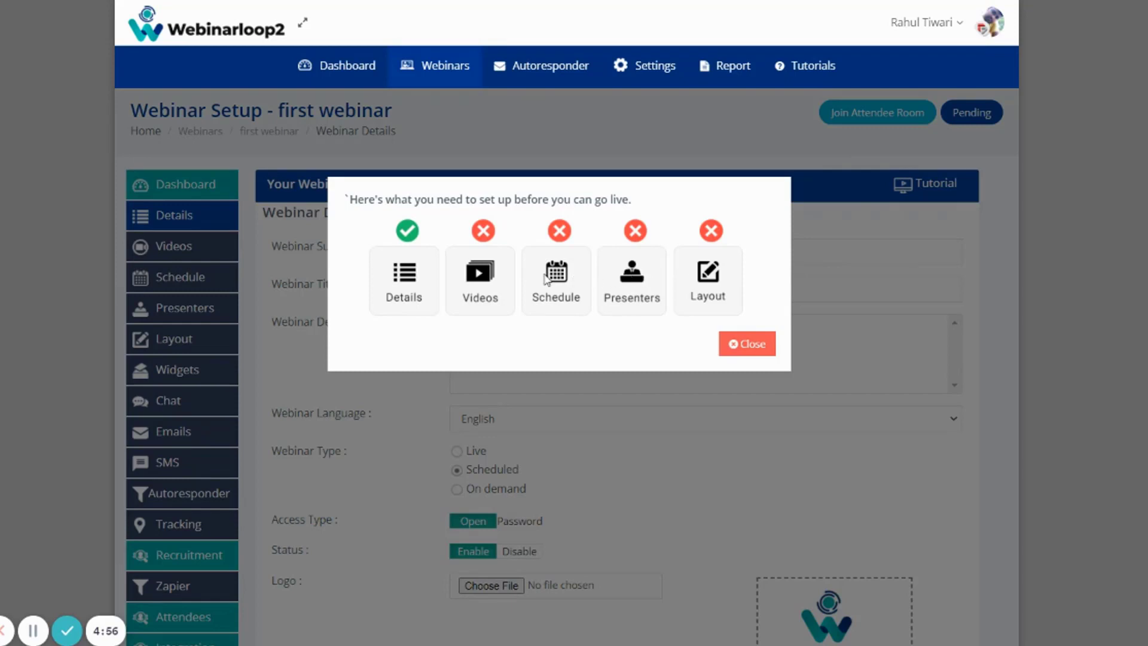
pyautogui.moveTo(407, 317)
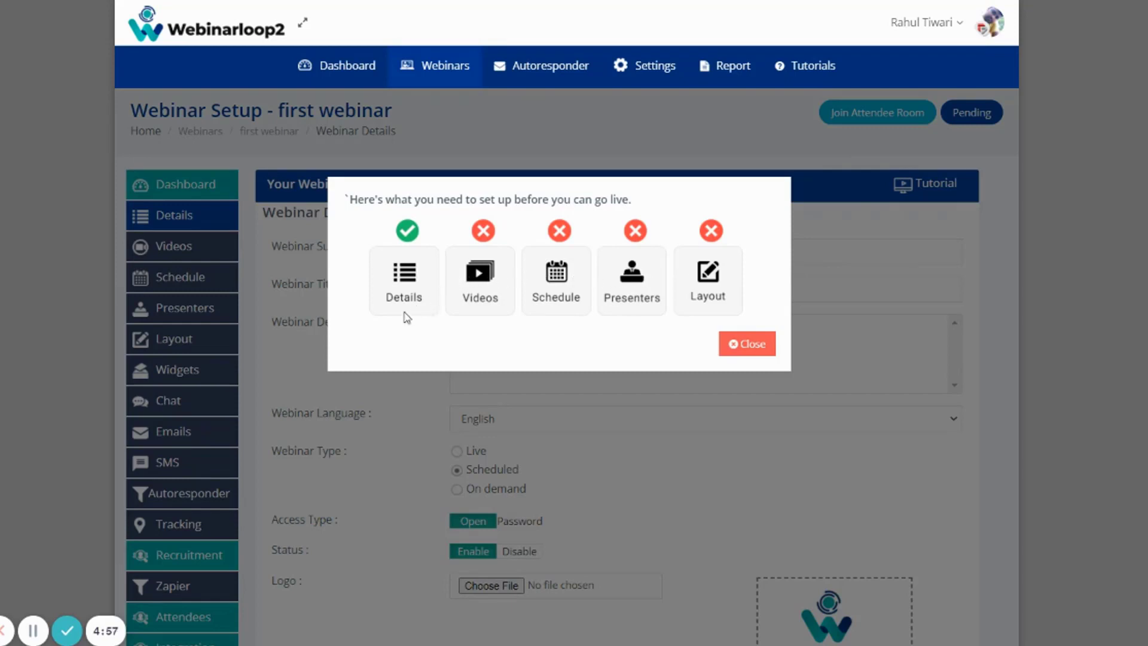
pyautogui.moveTo(768, 280)
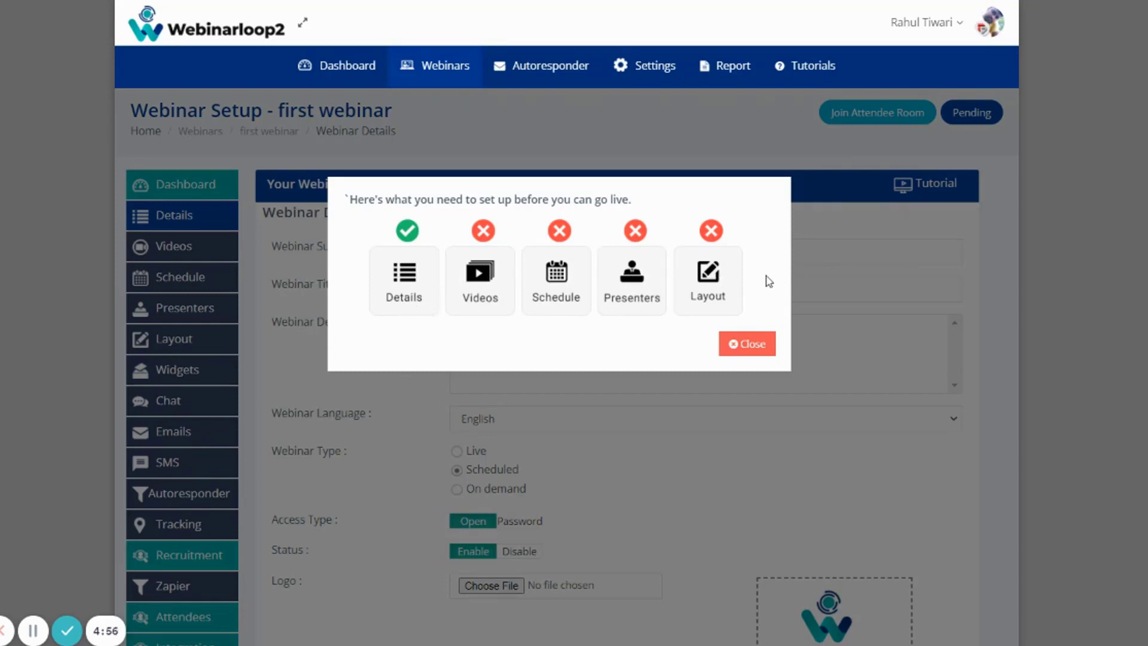
pyautogui.moveTo(424, 307)
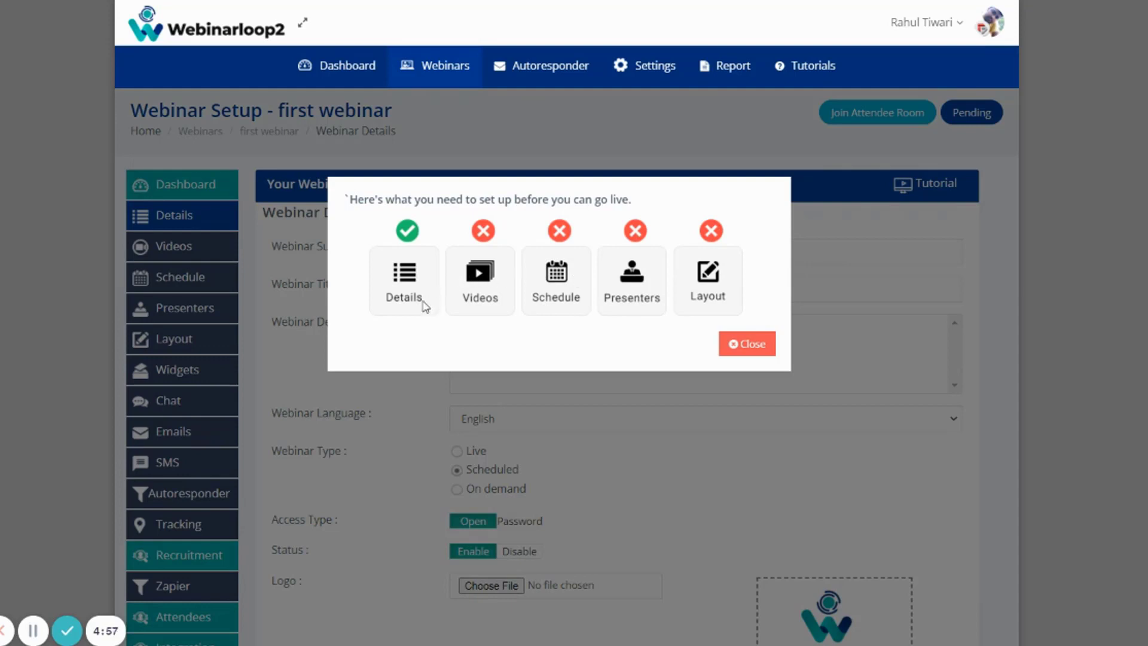
pyautogui.moveTo(534, 425)
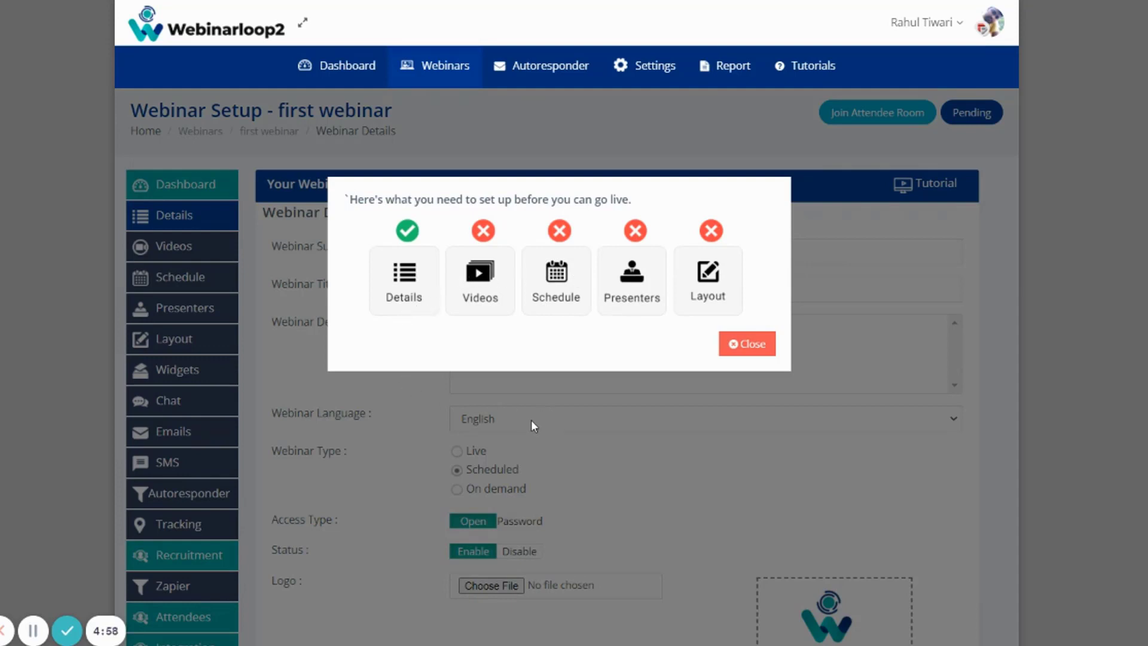
pyautogui.moveTo(746, 343)
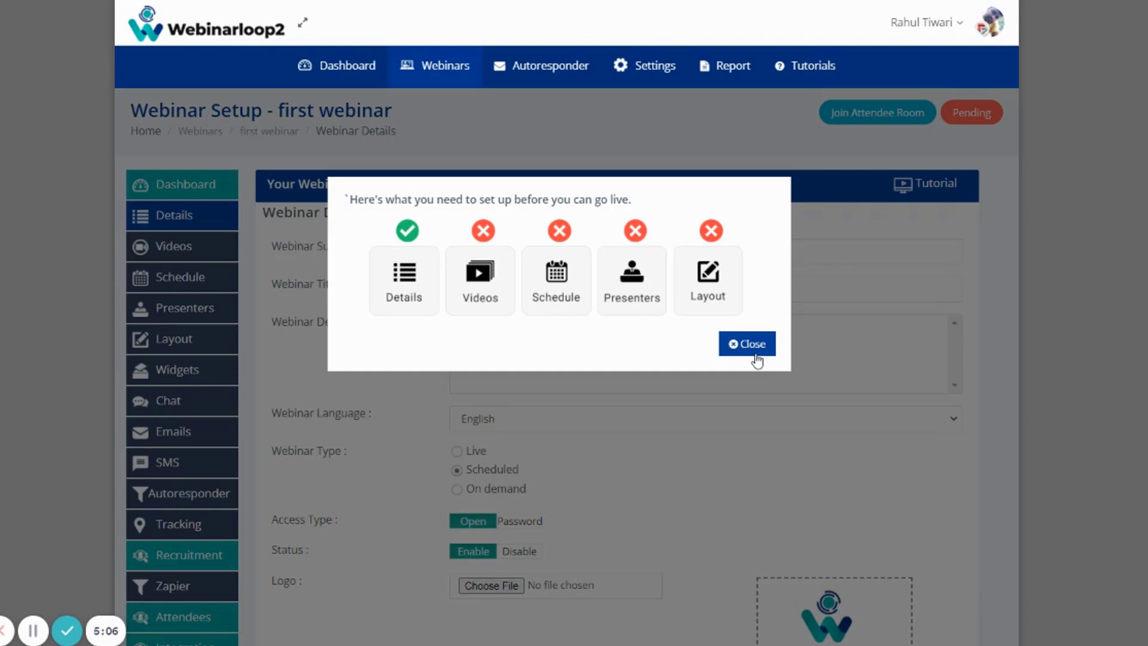
pyautogui.click(746, 343)
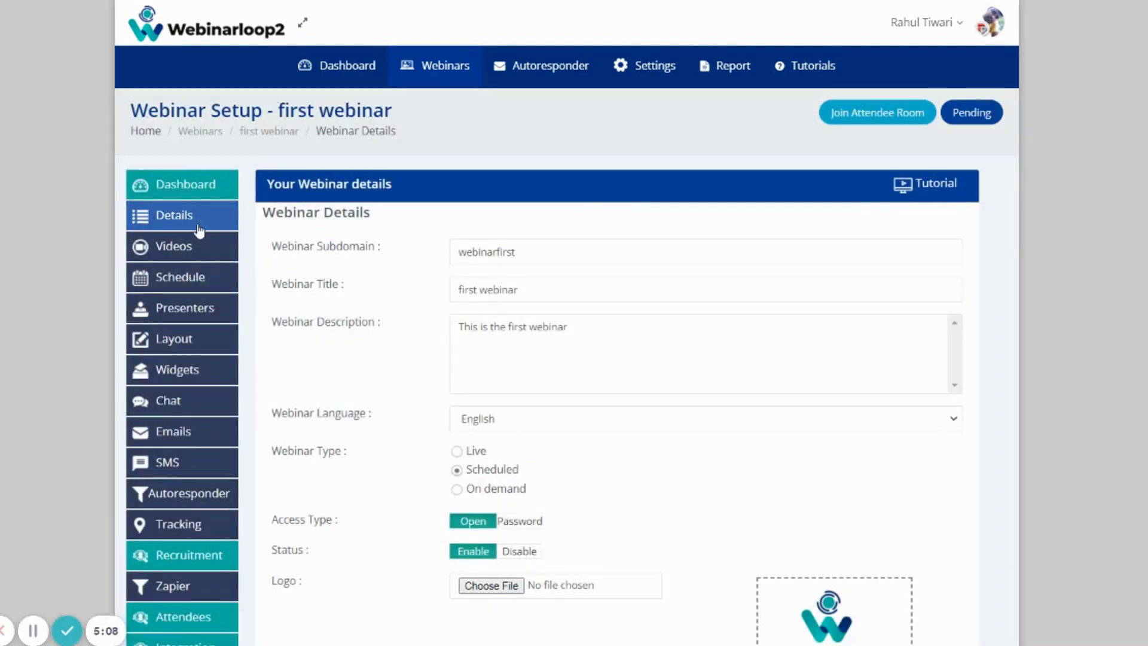
pyautogui.moveTo(169, 226)
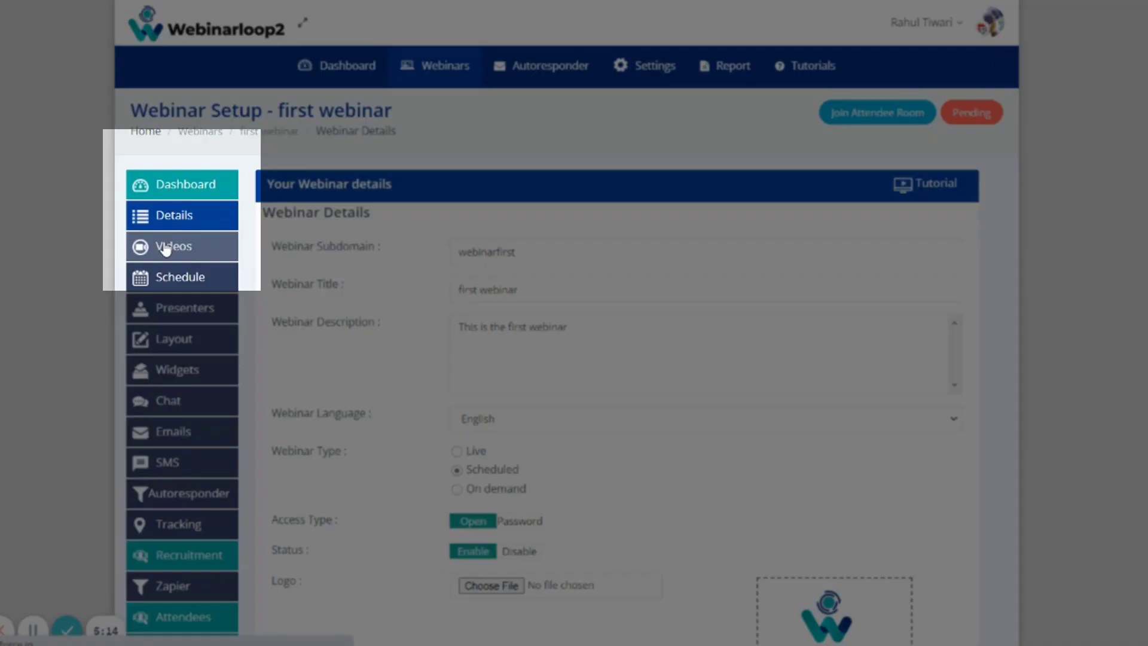
# Open the Webinar Video page listing Vimeo, YouTube, Wistia, MP4 and Dailymotion platforms.
pyautogui.click(174, 247)
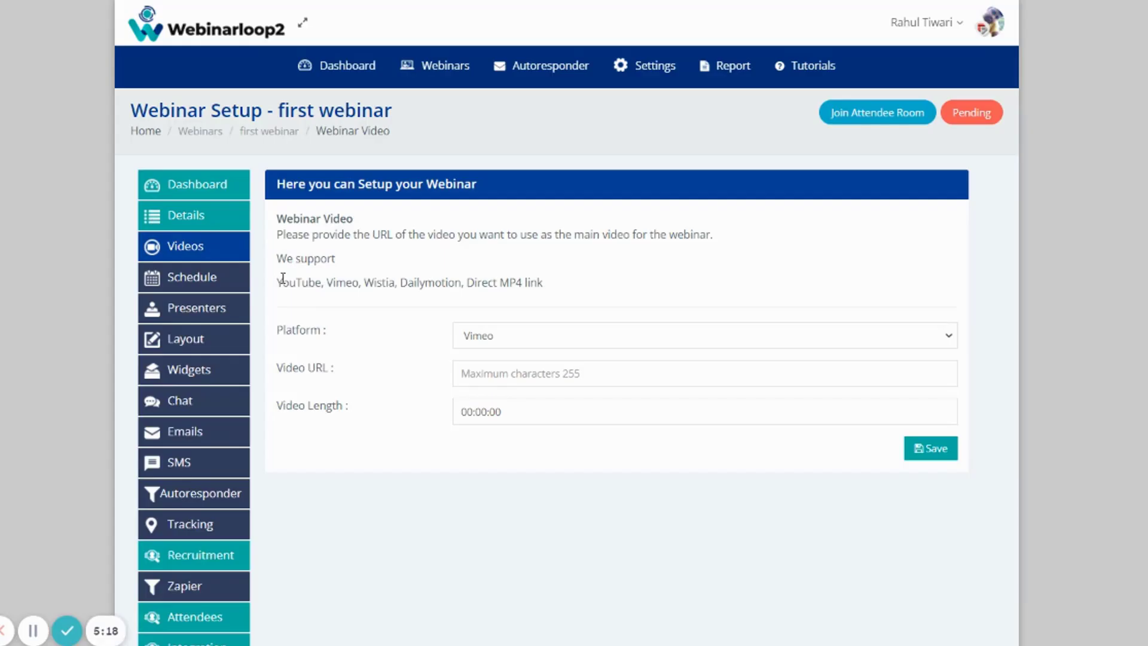
pyautogui.click(184, 214)
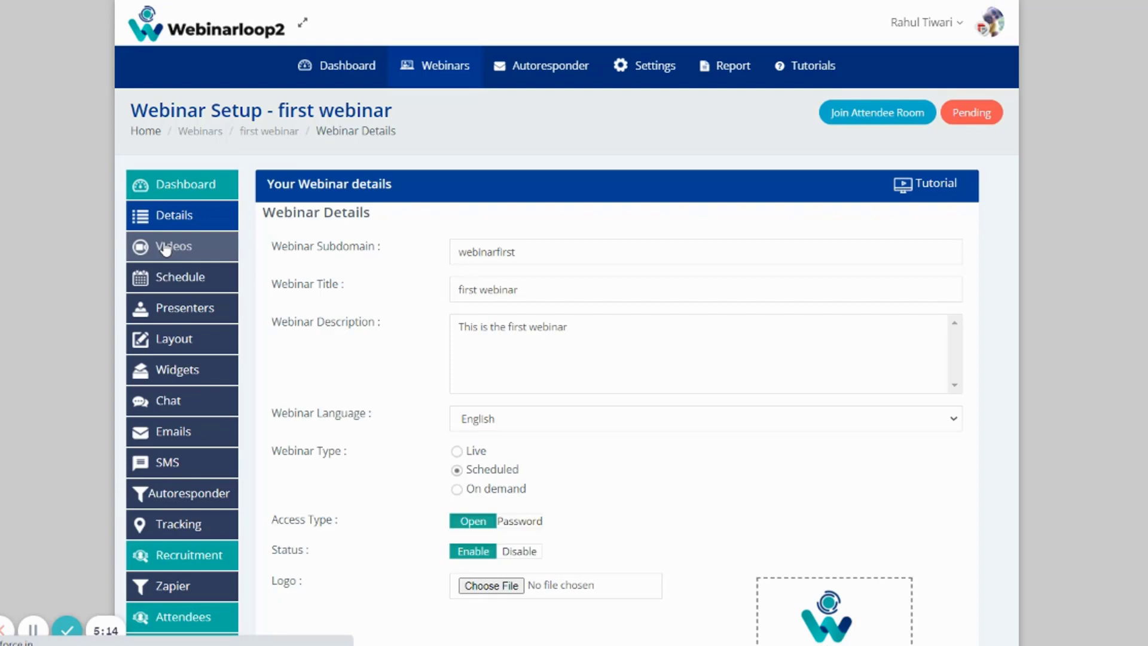
pyautogui.click(181, 246)
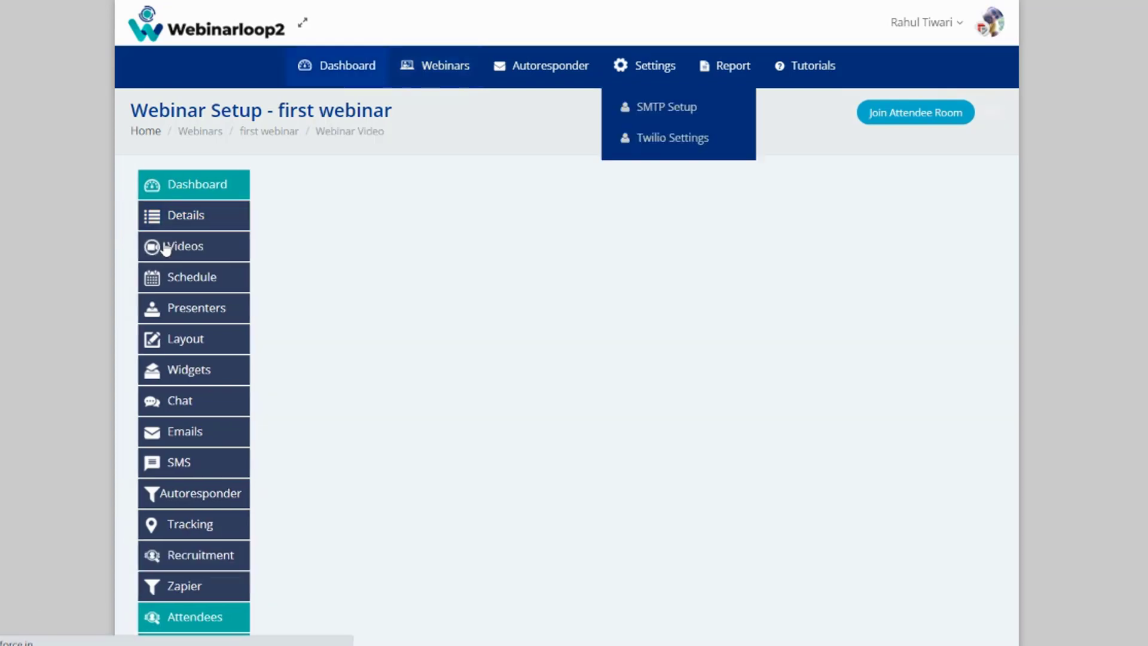
pyautogui.click(182, 247)
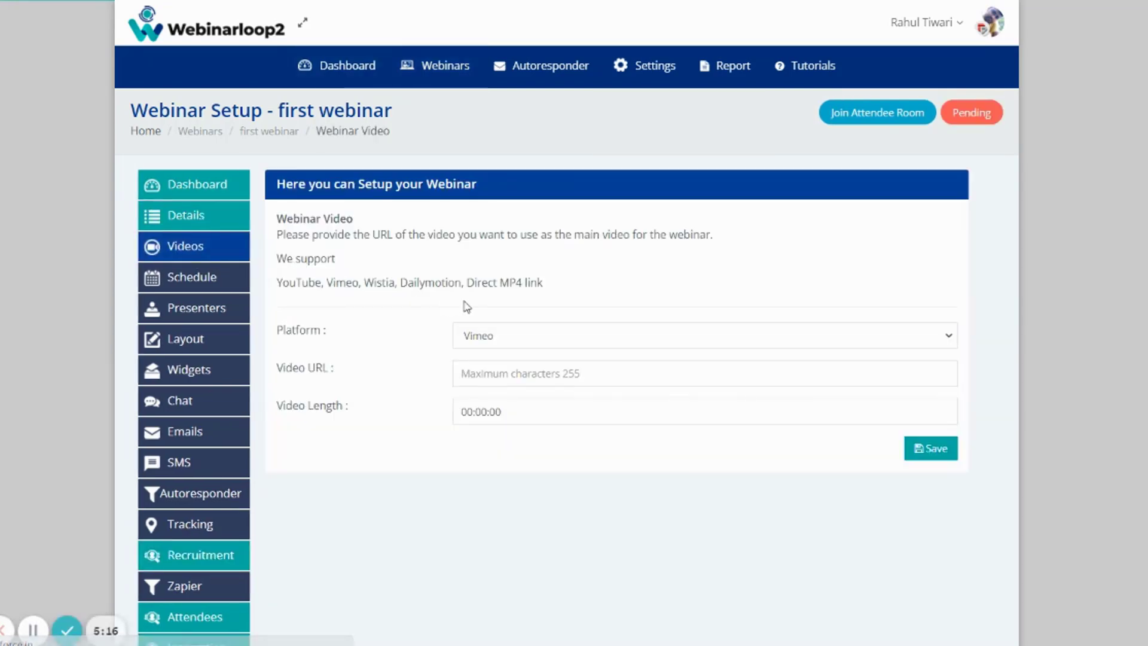
pyautogui.moveTo(558, 291)
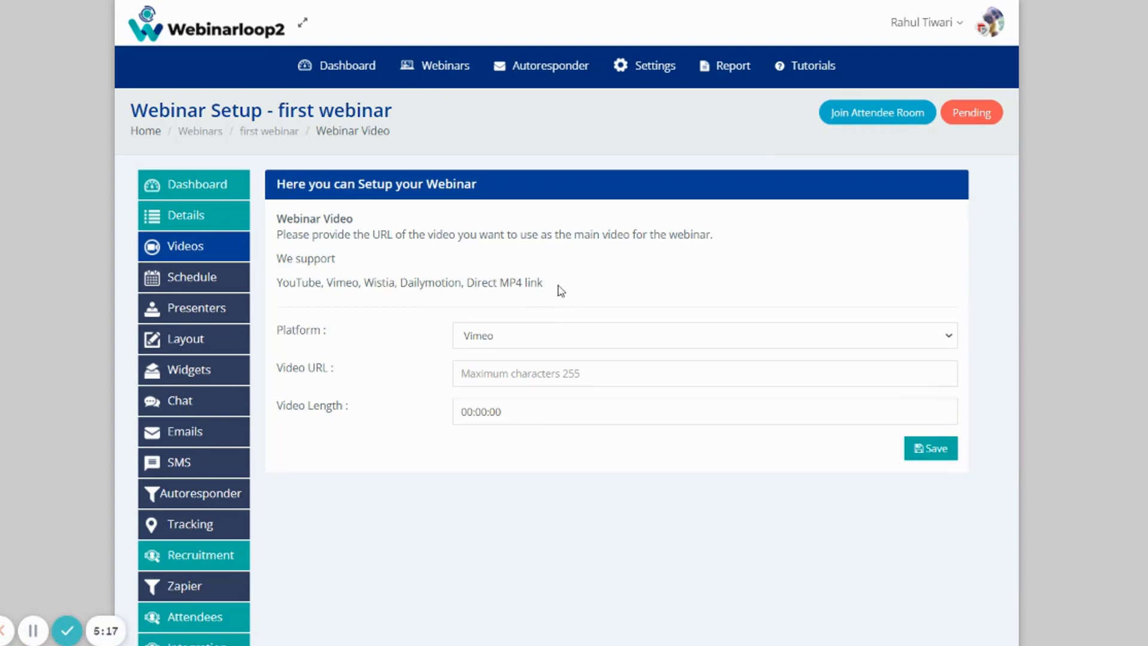
pyautogui.tripleClick(409, 282)
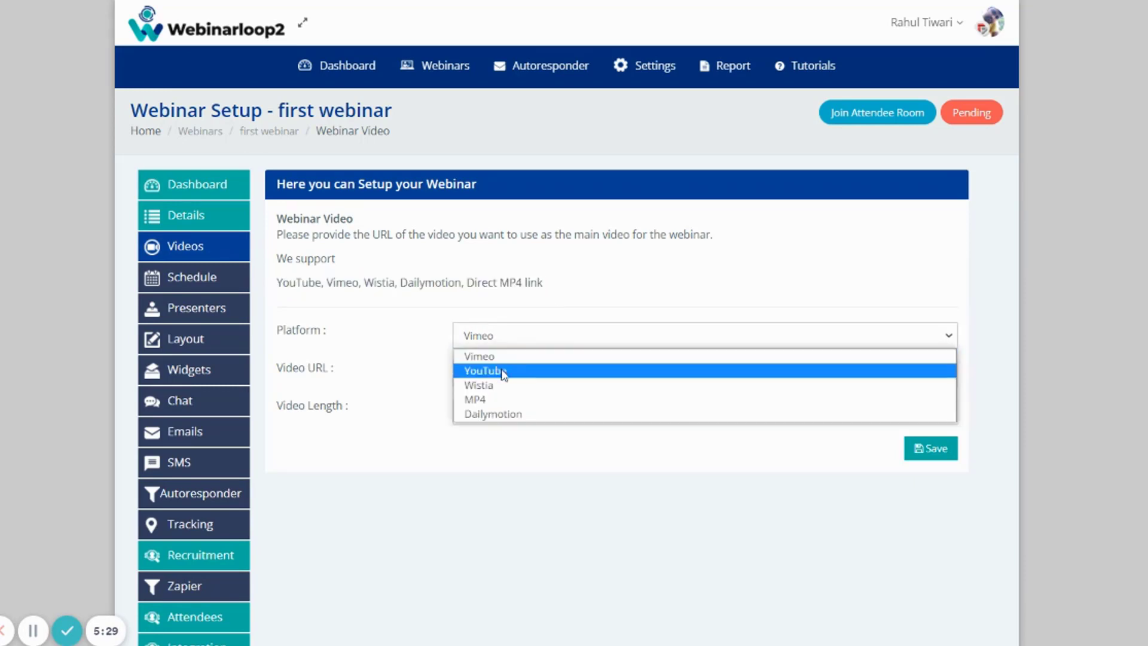
pyautogui.moveTo(494, 414)
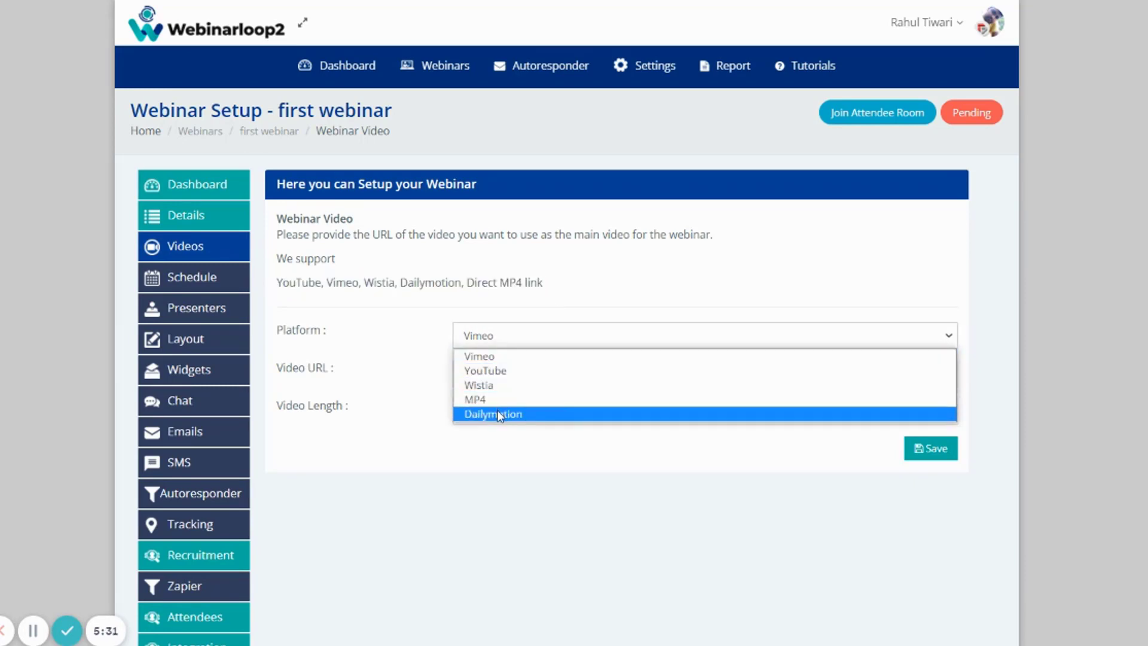
pyautogui.click(484, 371)
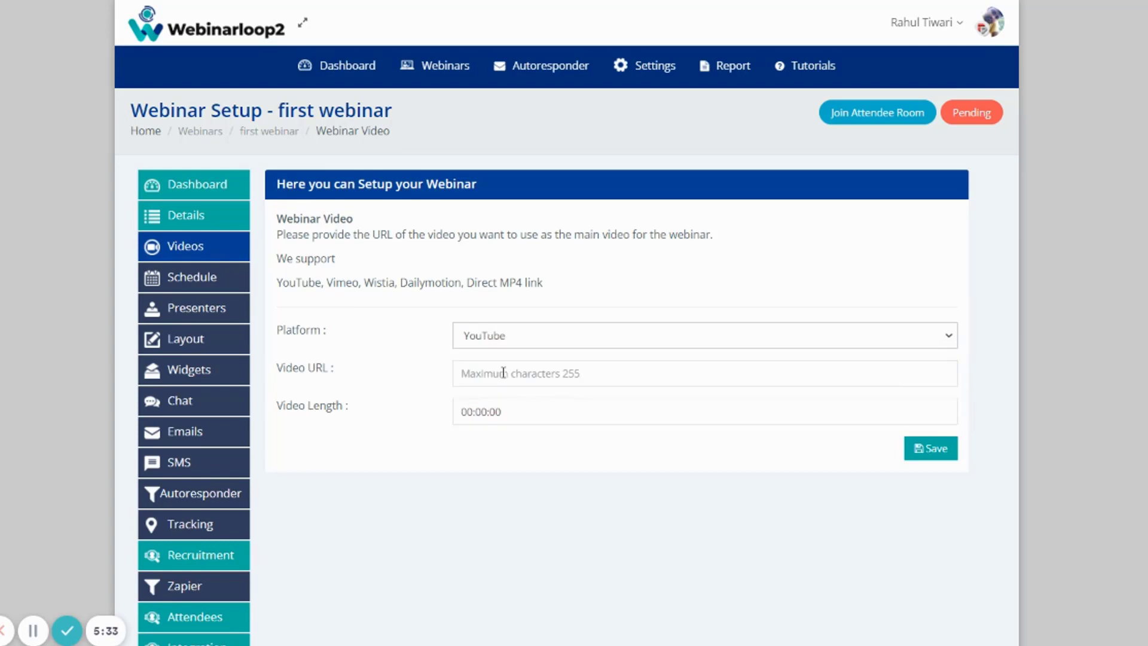
pyautogui.write('https://youtu.be/pcpcVBllSzQ')
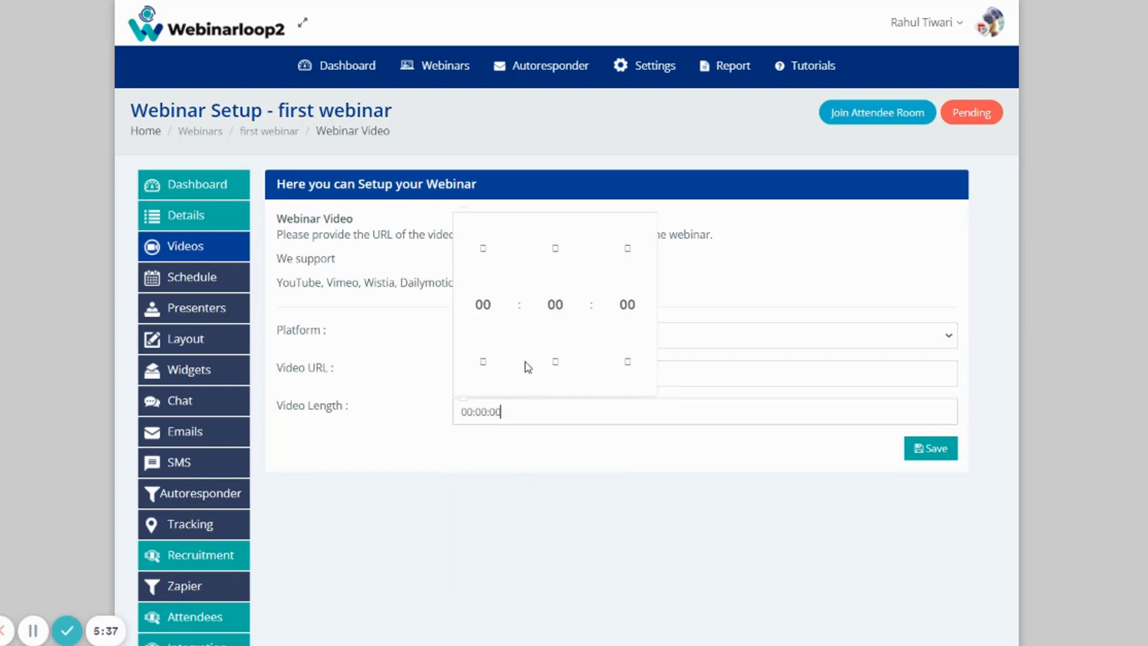
pyautogui.click(554, 248)
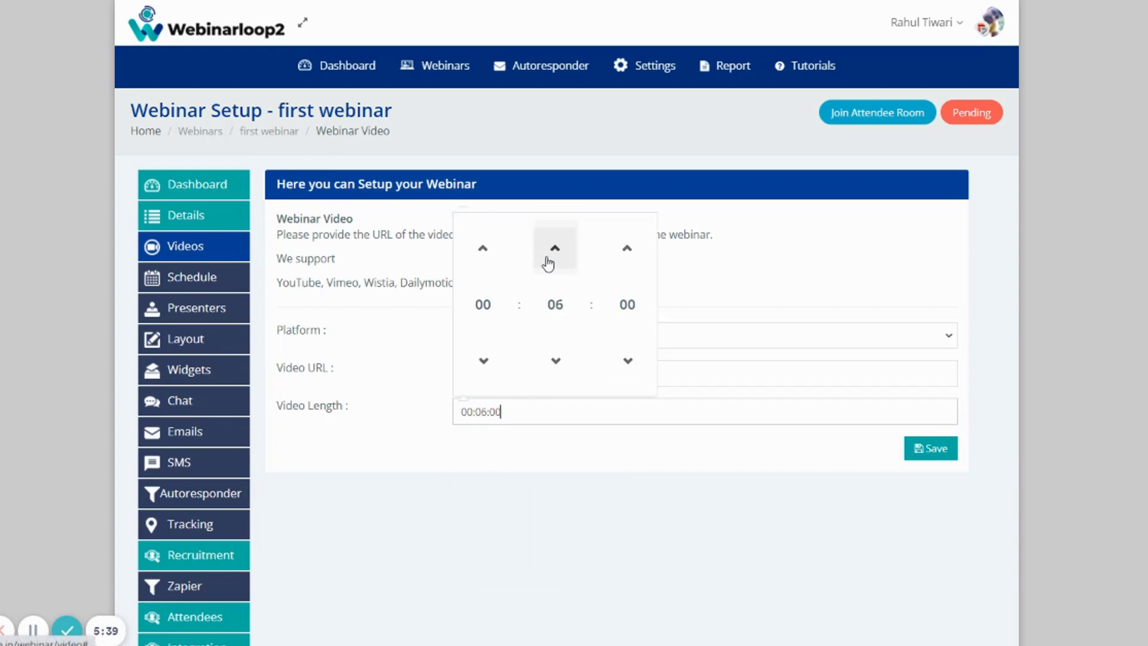
pyautogui.click(554, 247)
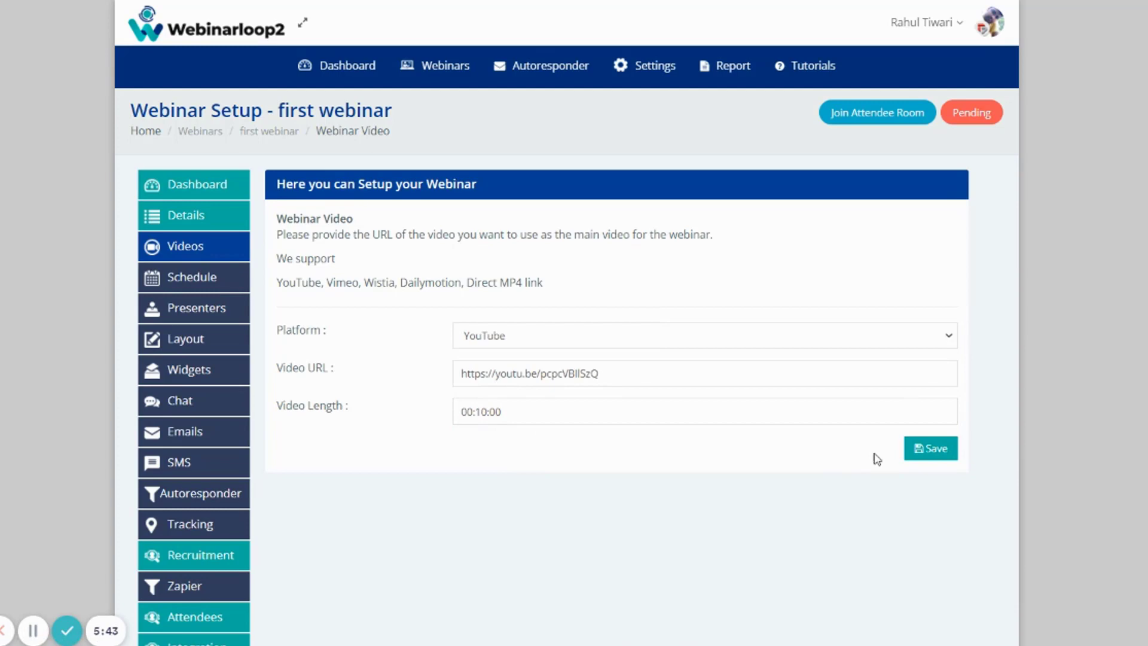
pyautogui.click(930, 448)
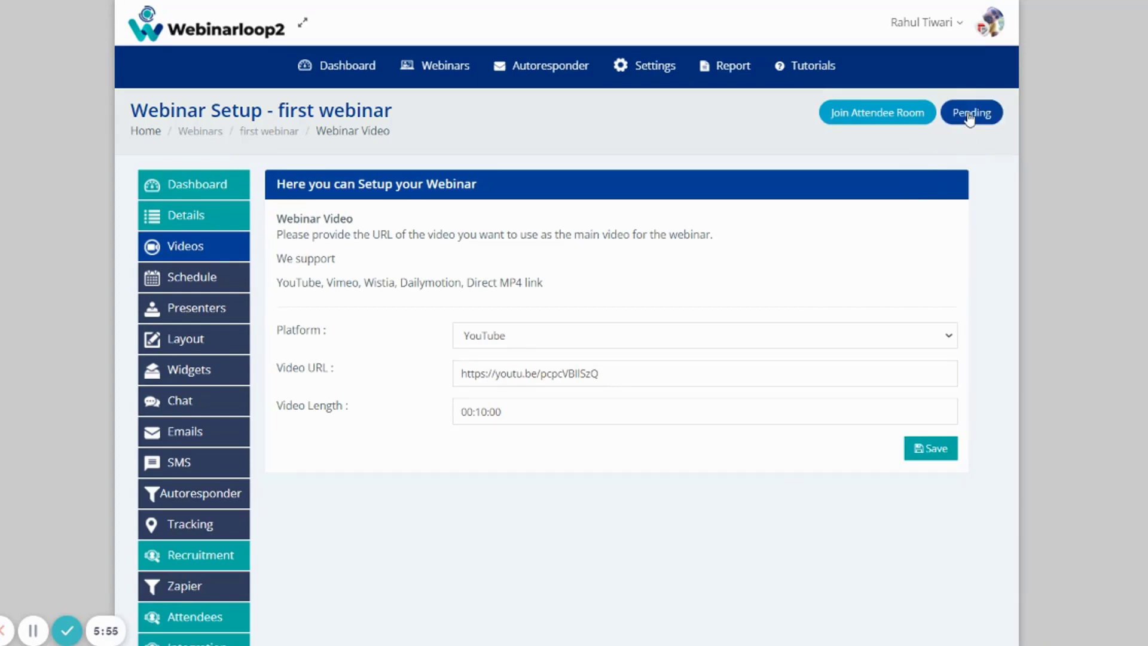
# View the go-live checklist showing Details and Videos complete, others pending.
pyautogui.click(971, 113)
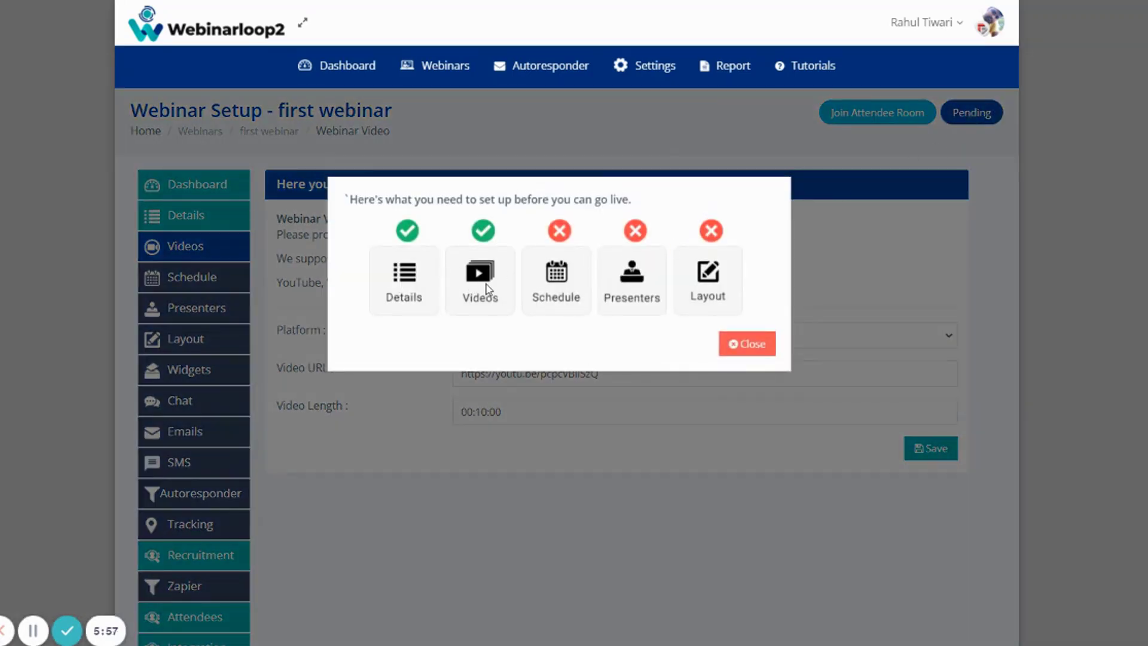
pyautogui.moveTo(401, 294)
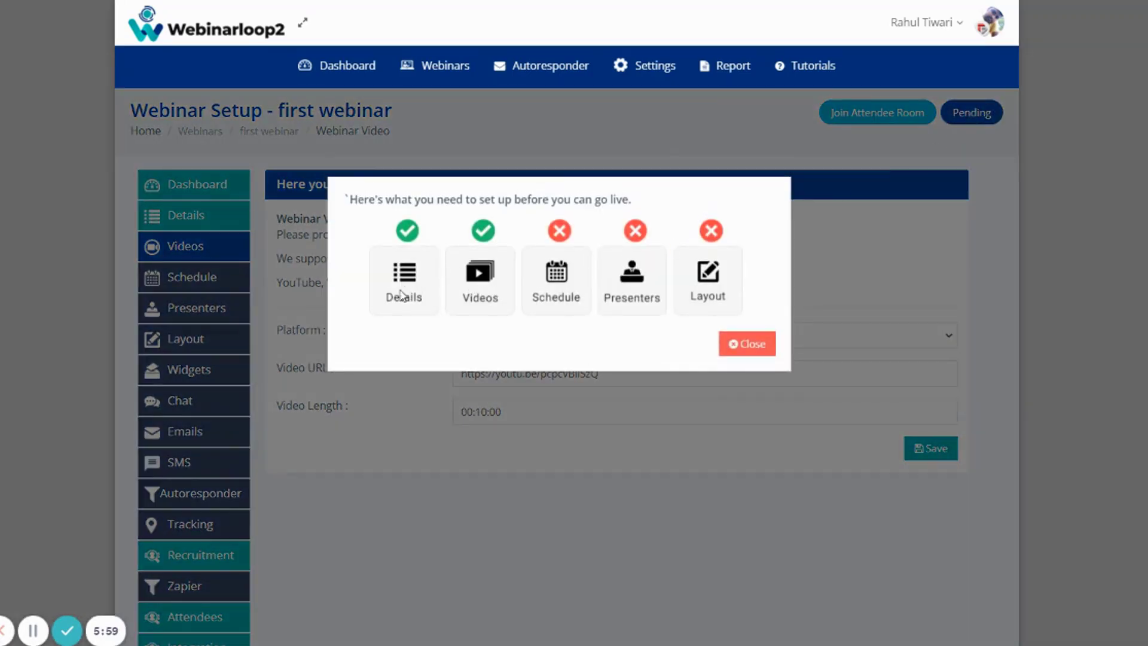
pyautogui.moveTo(481, 280)
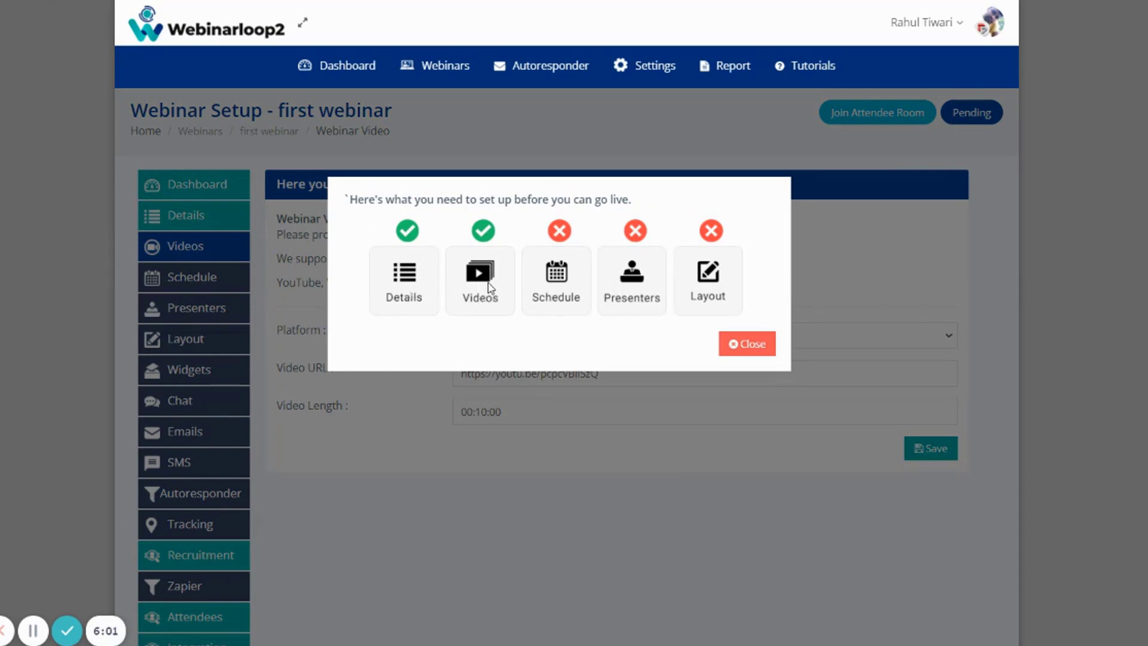
pyautogui.moveTo(556, 362)
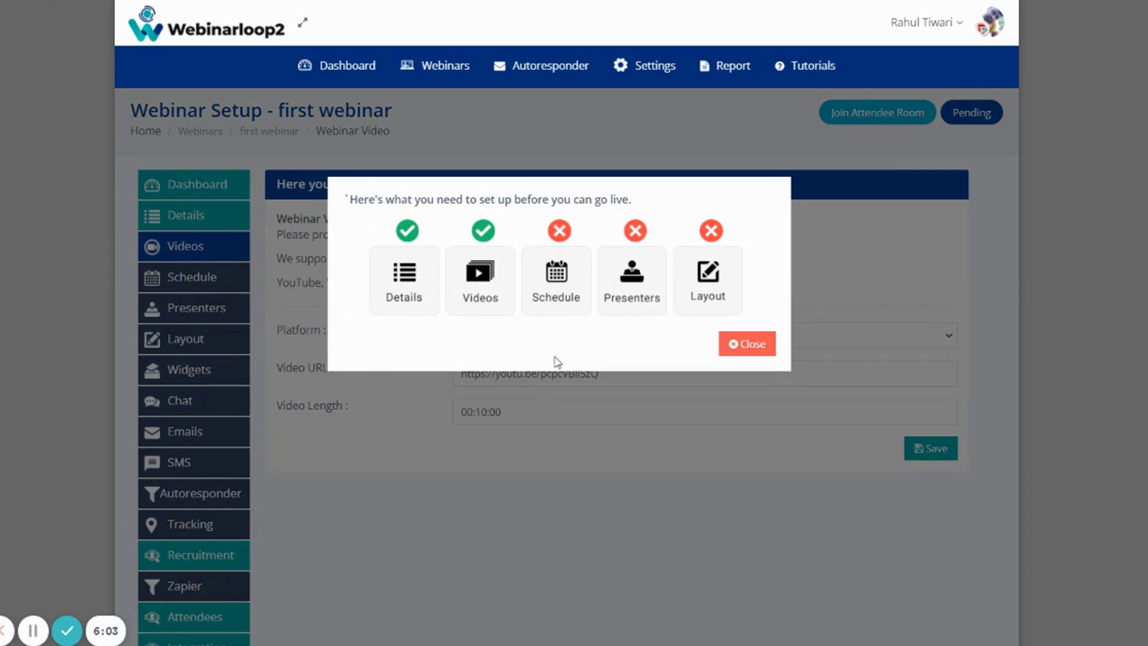